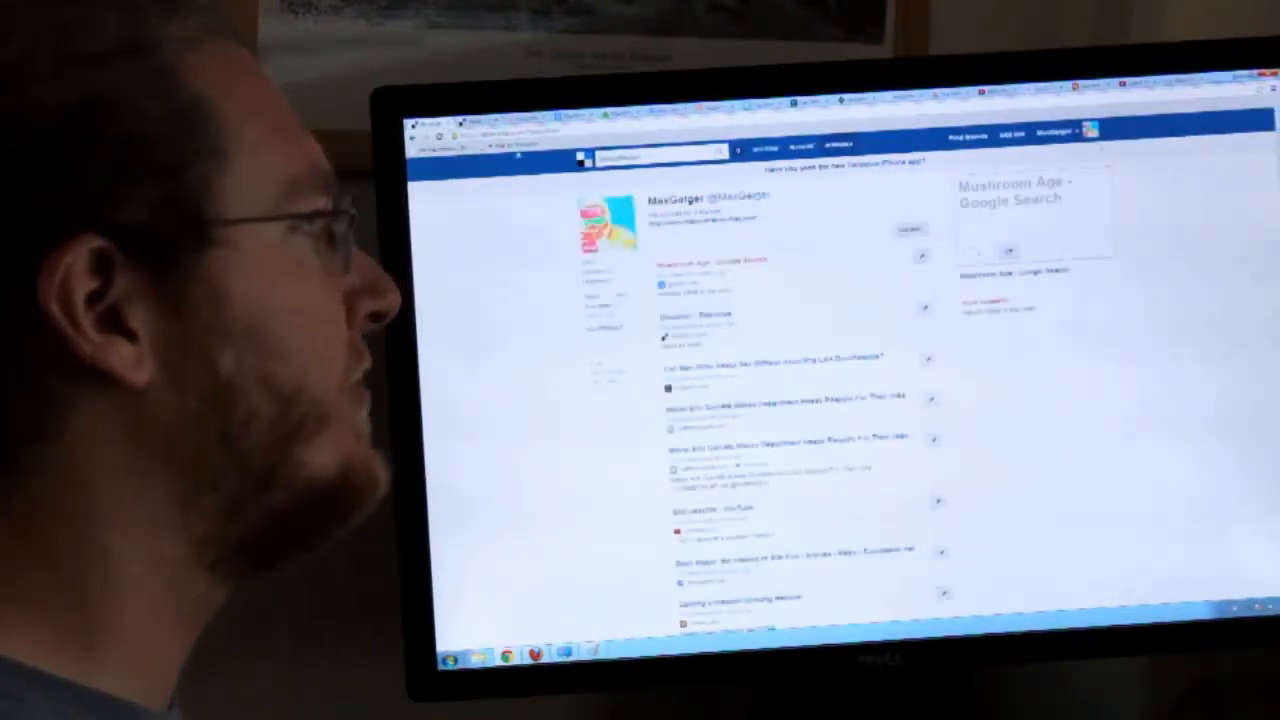
# Step: Scroll down through the Tumblr post about Mushroom Age, then back up slightly
pyautogui.scroll(-3)
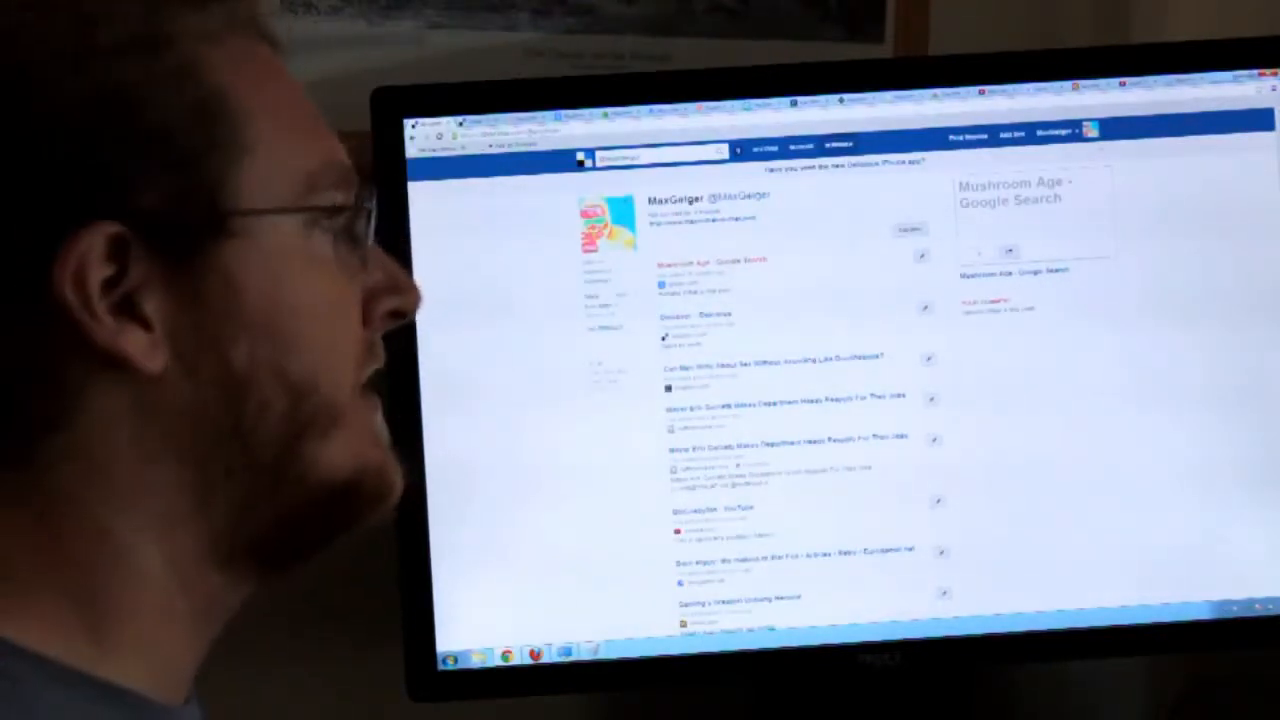
pyautogui.scroll(-3)
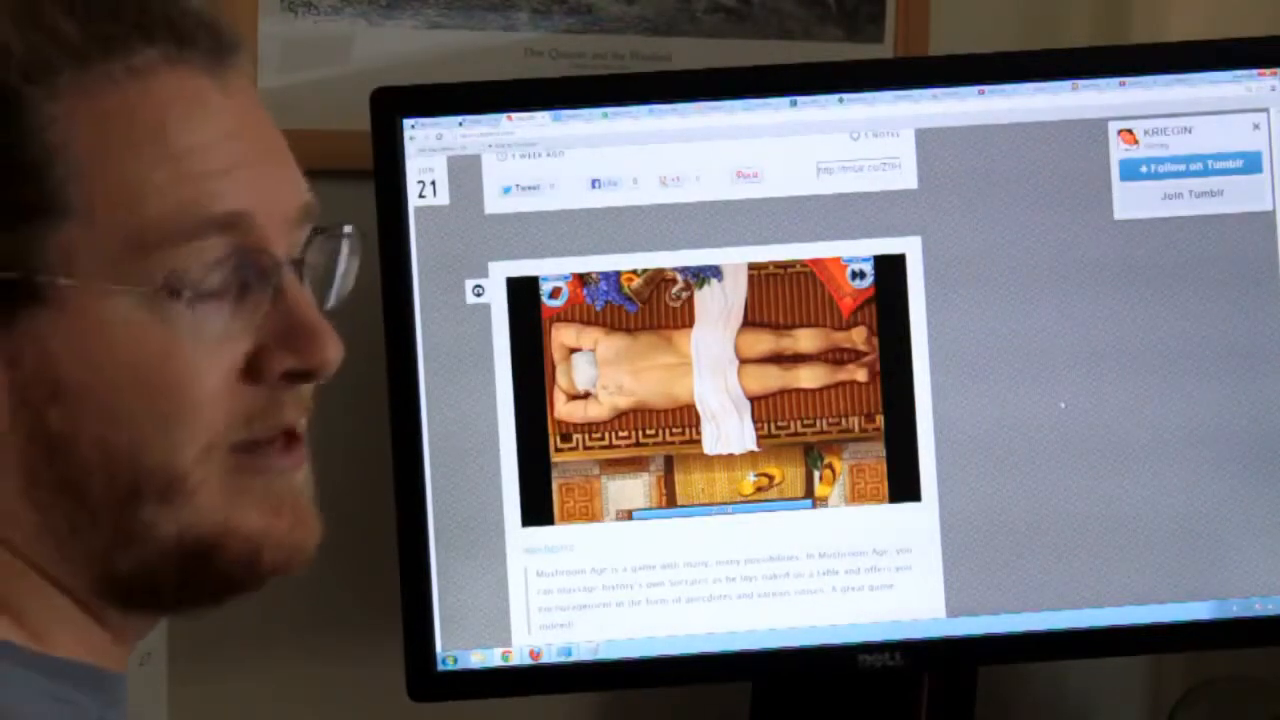
pyautogui.scroll(-3)
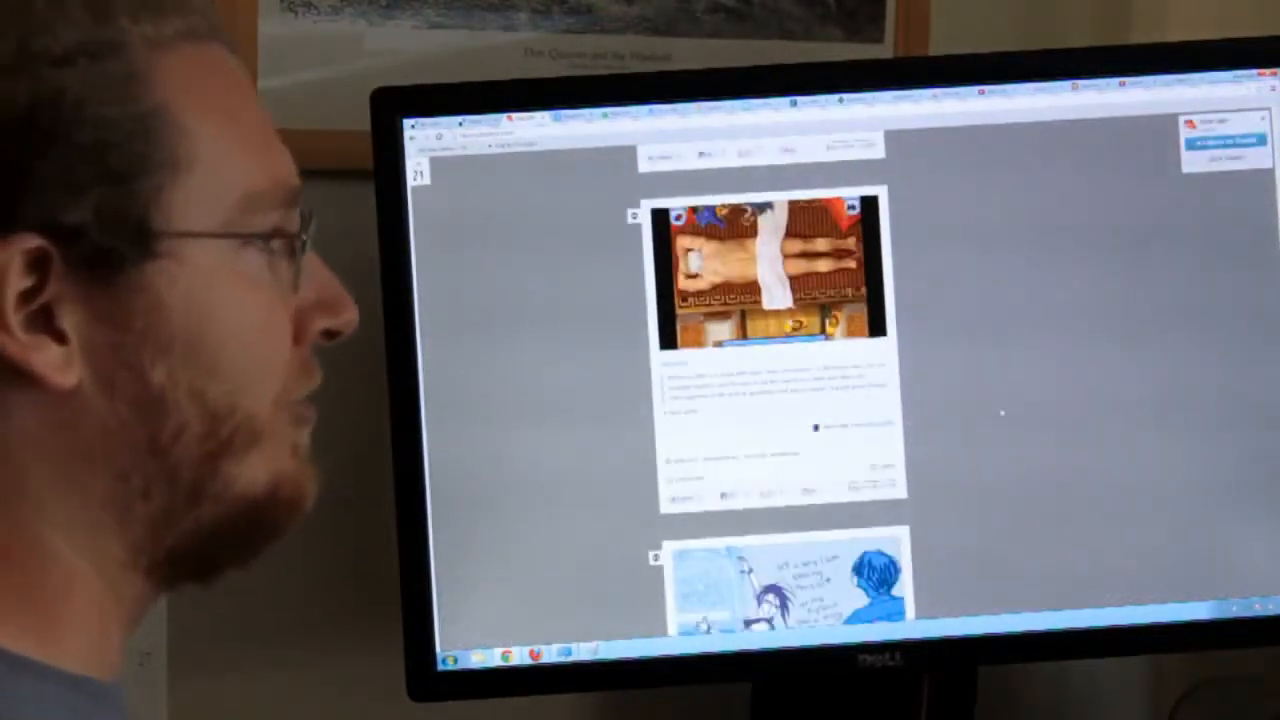
pyautogui.scroll(3)
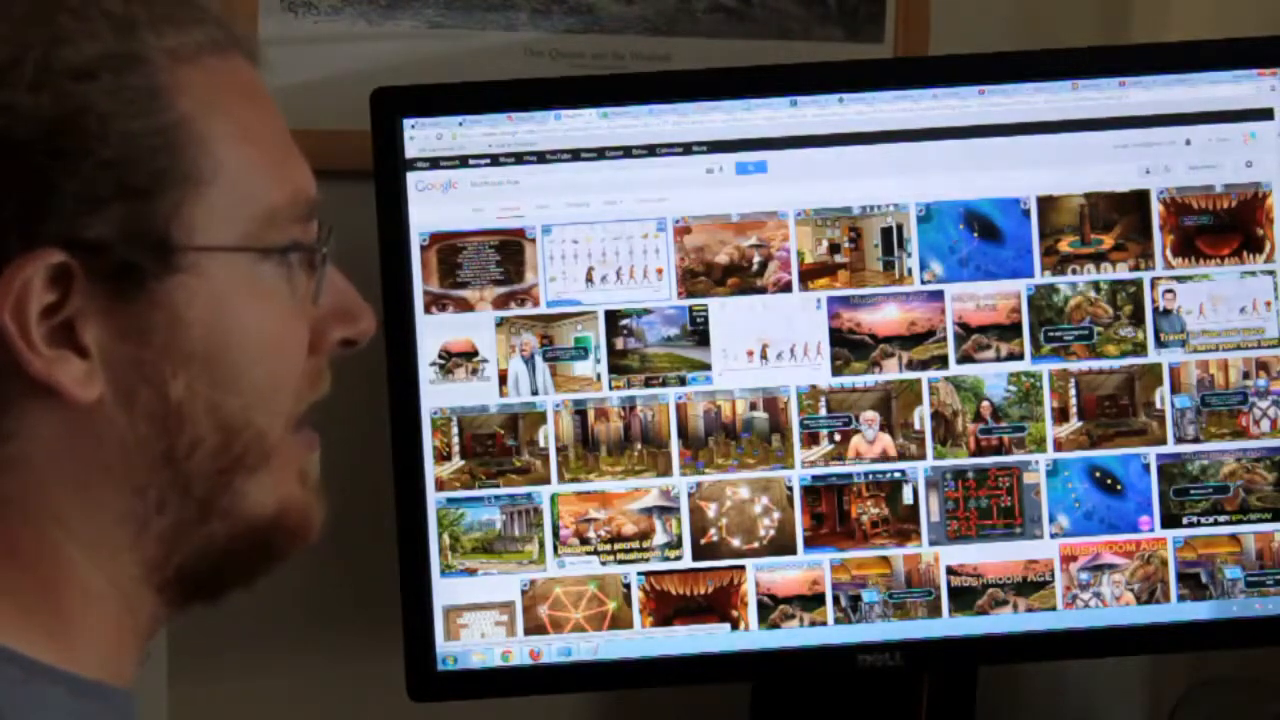
# Step: Open the Big Fish Games page for Mushroom Age from an image result
pyautogui.click(864, 424)
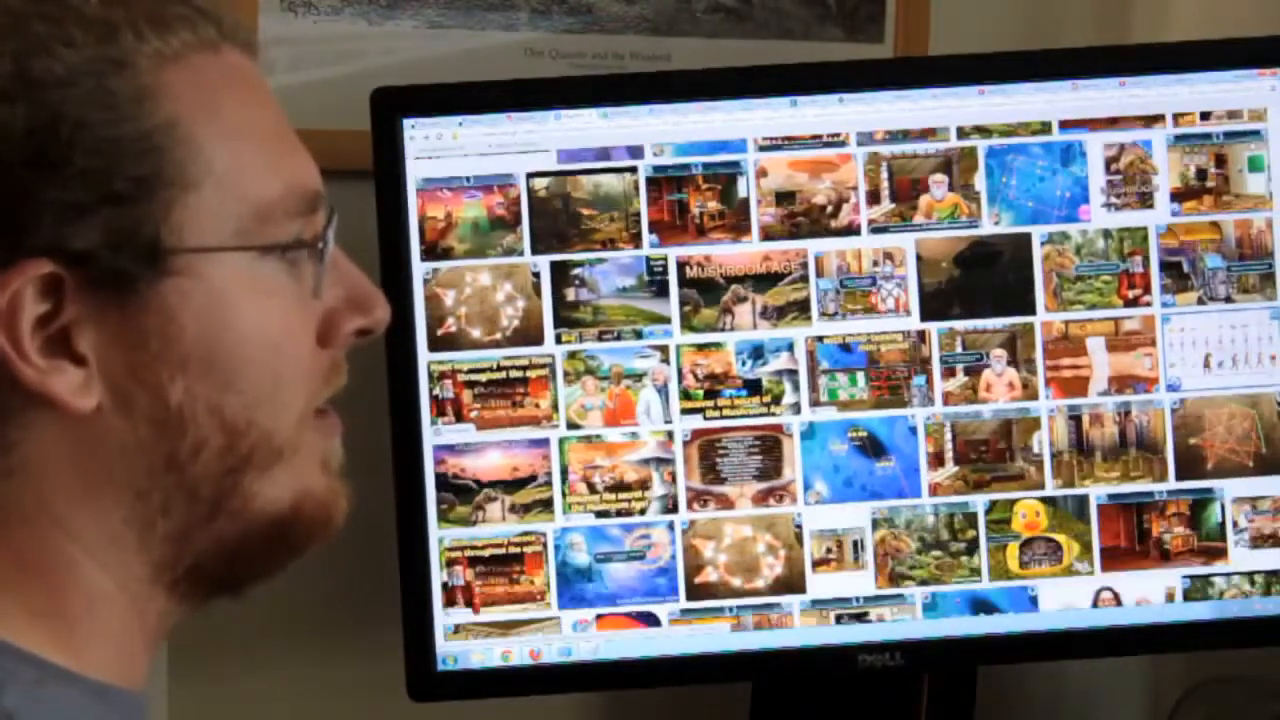
pyautogui.click(980, 376)
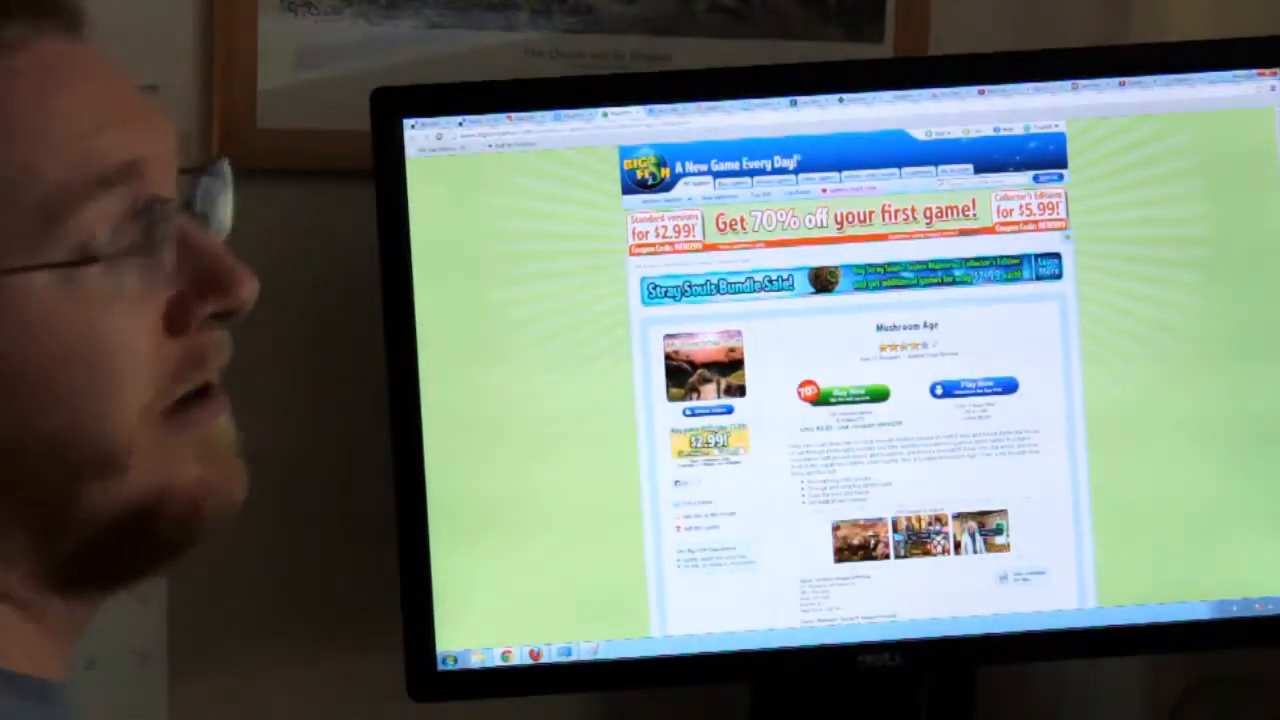
# Step: Move from the Big Fish Games page to the Eurogamer Star Fox making-of article
pyautogui.click(968, 388)
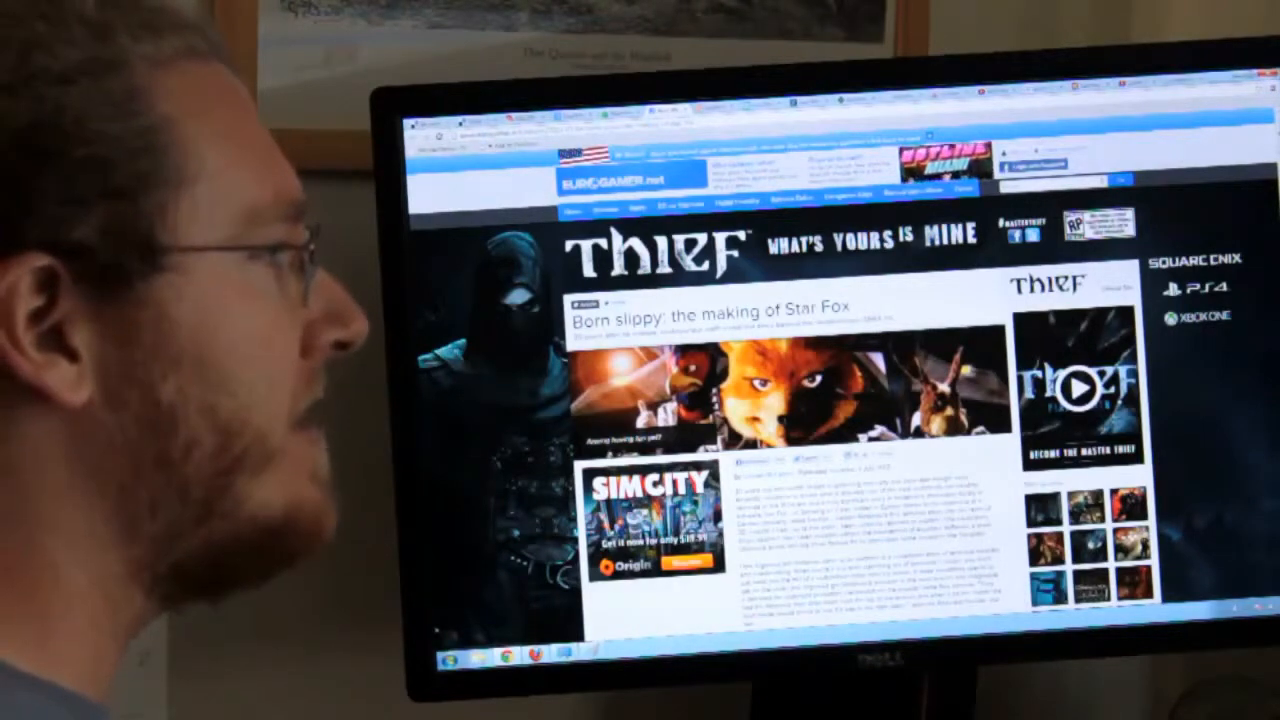
# Step: Scroll down through the whole Eurogamer article on the making of Star Fox
pyautogui.scroll(-3)
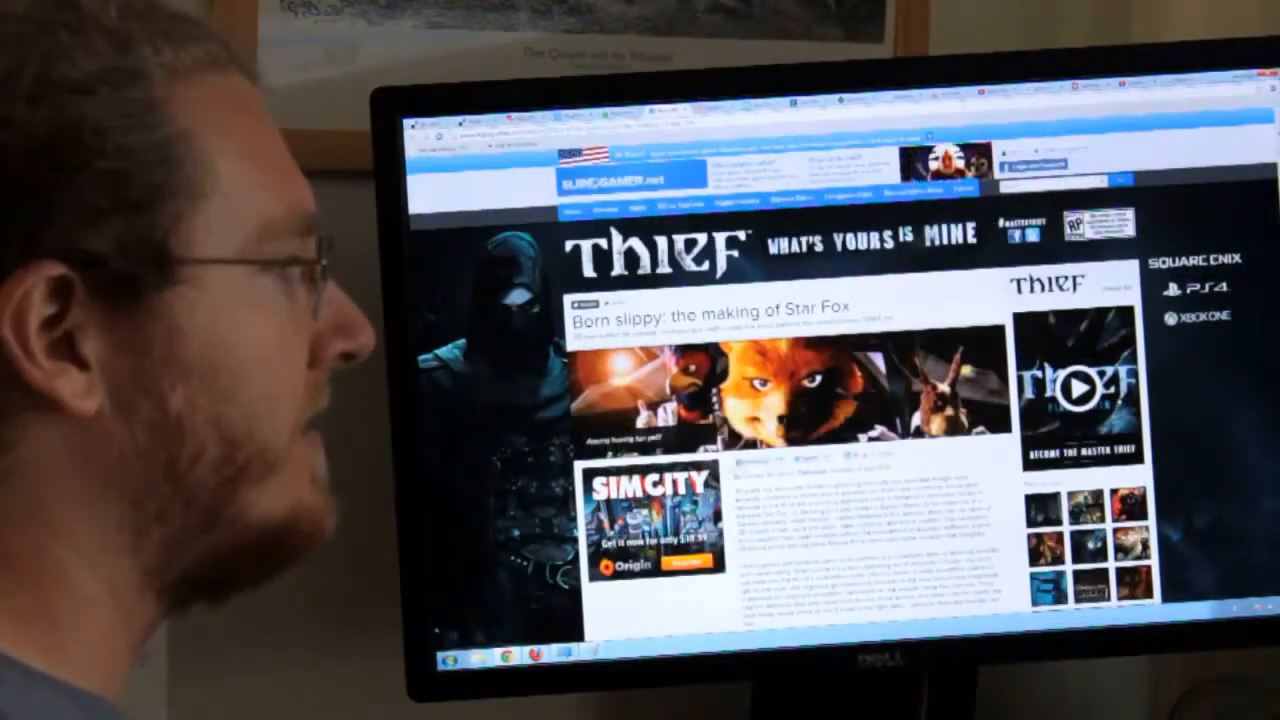
pyautogui.scroll(-3)
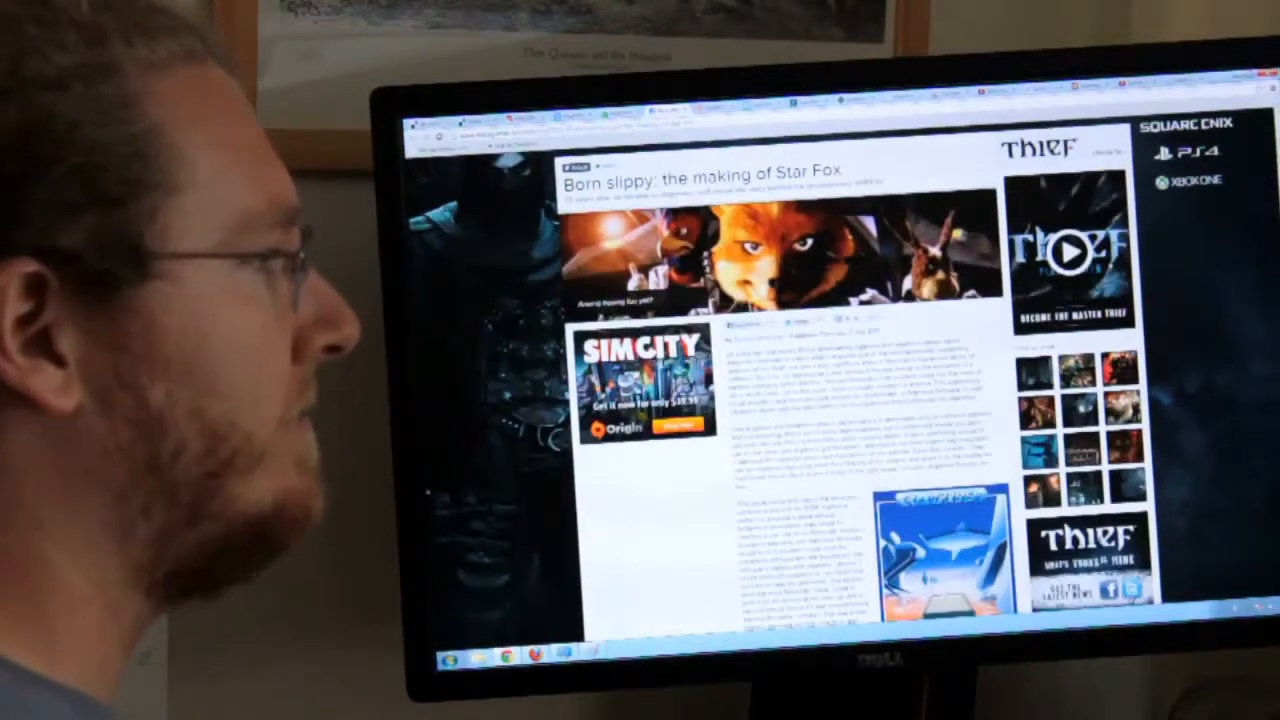
pyautogui.scroll(-3)
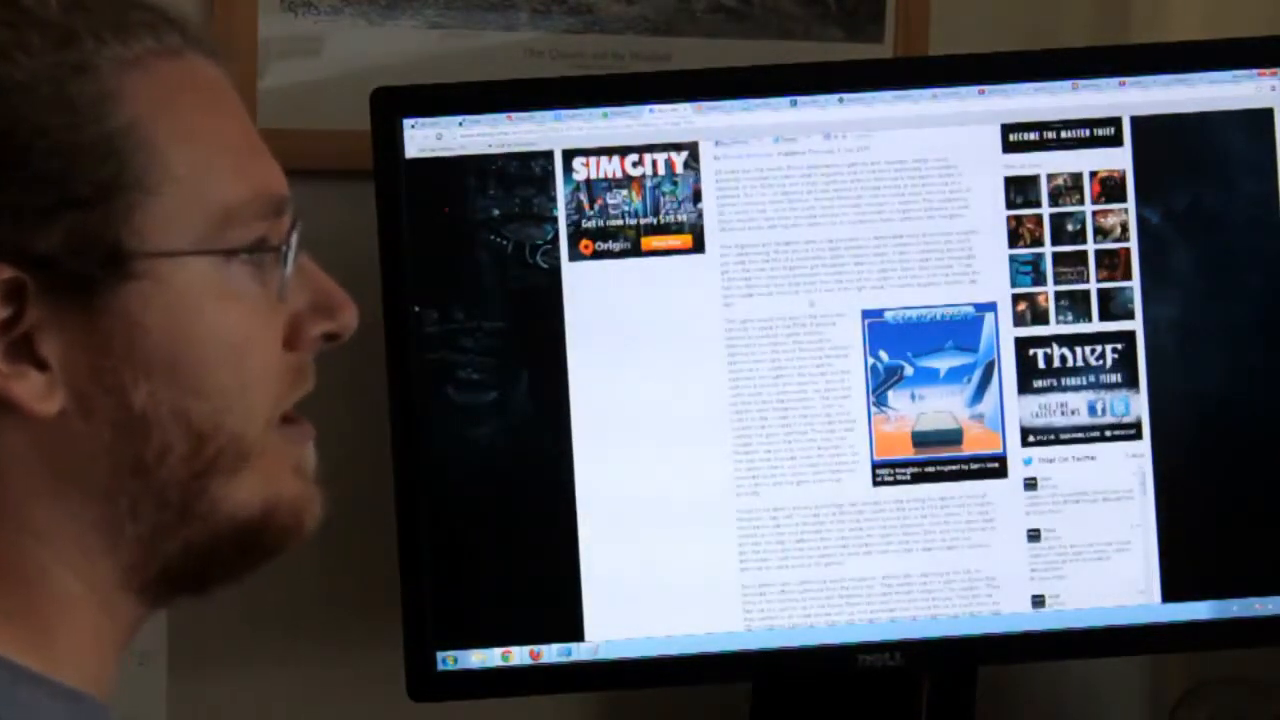
pyautogui.scroll(-3)
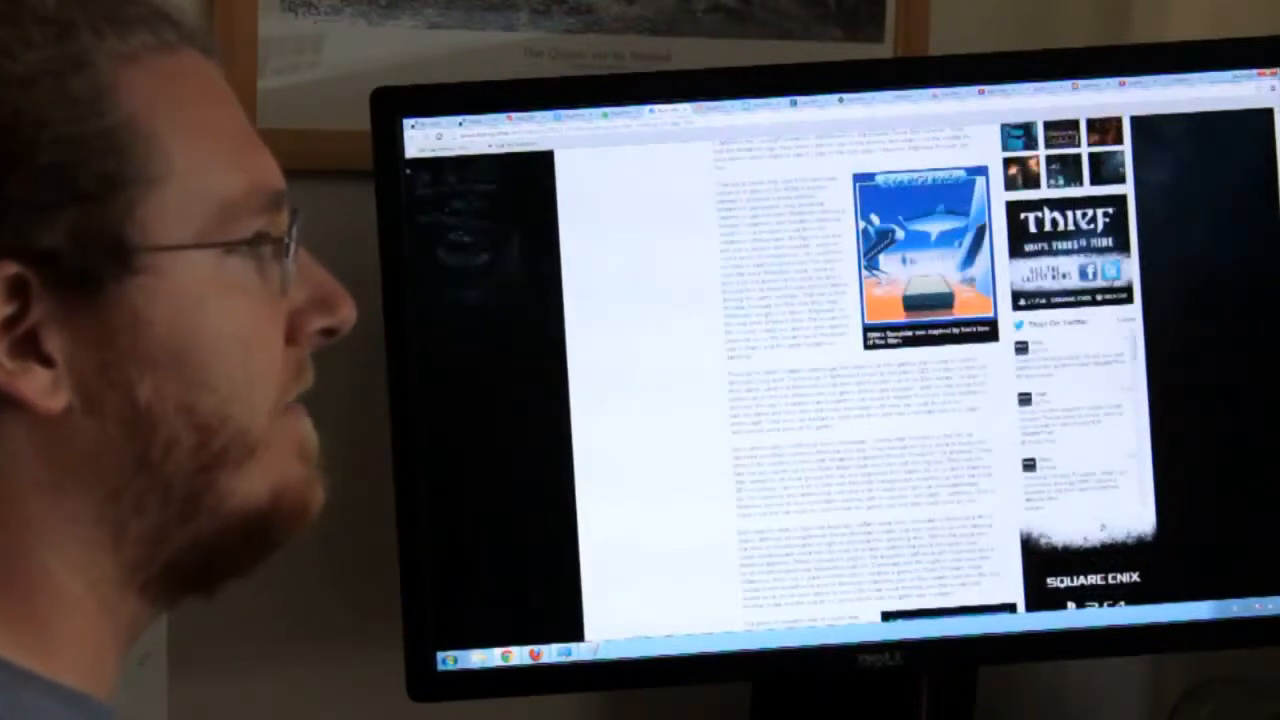
pyautogui.scroll(-3)
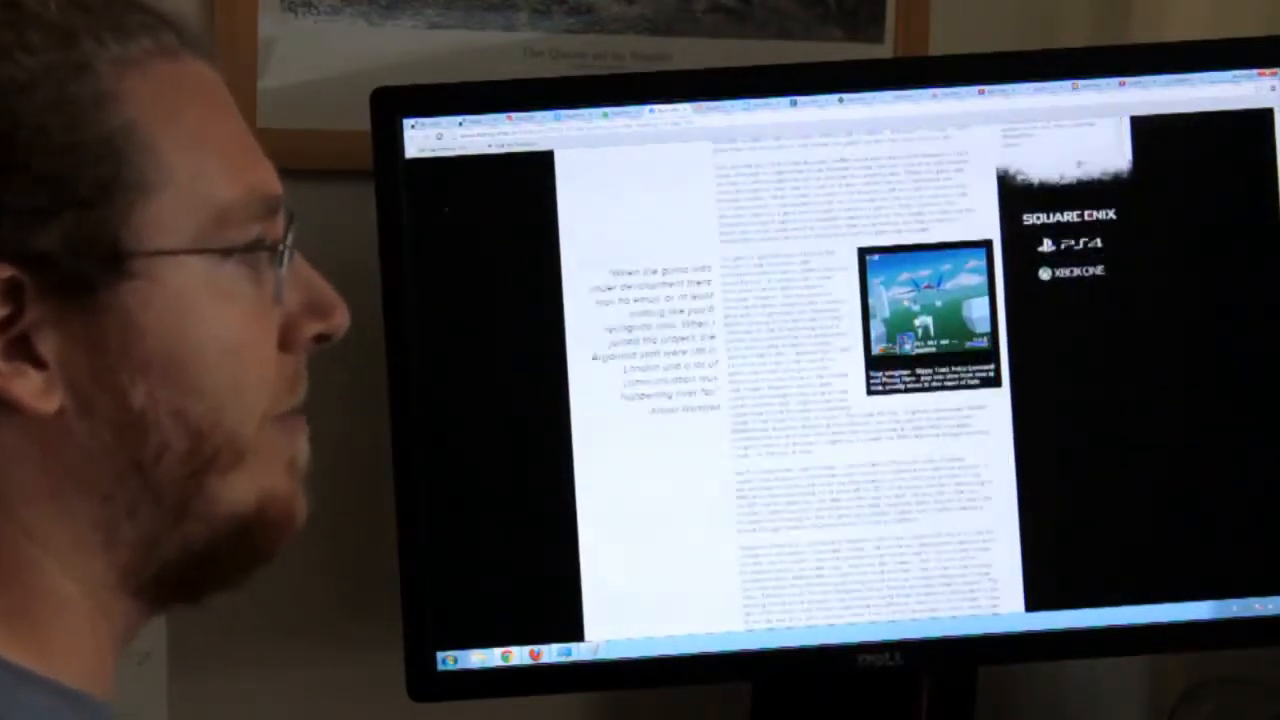
pyautogui.scroll(-3)
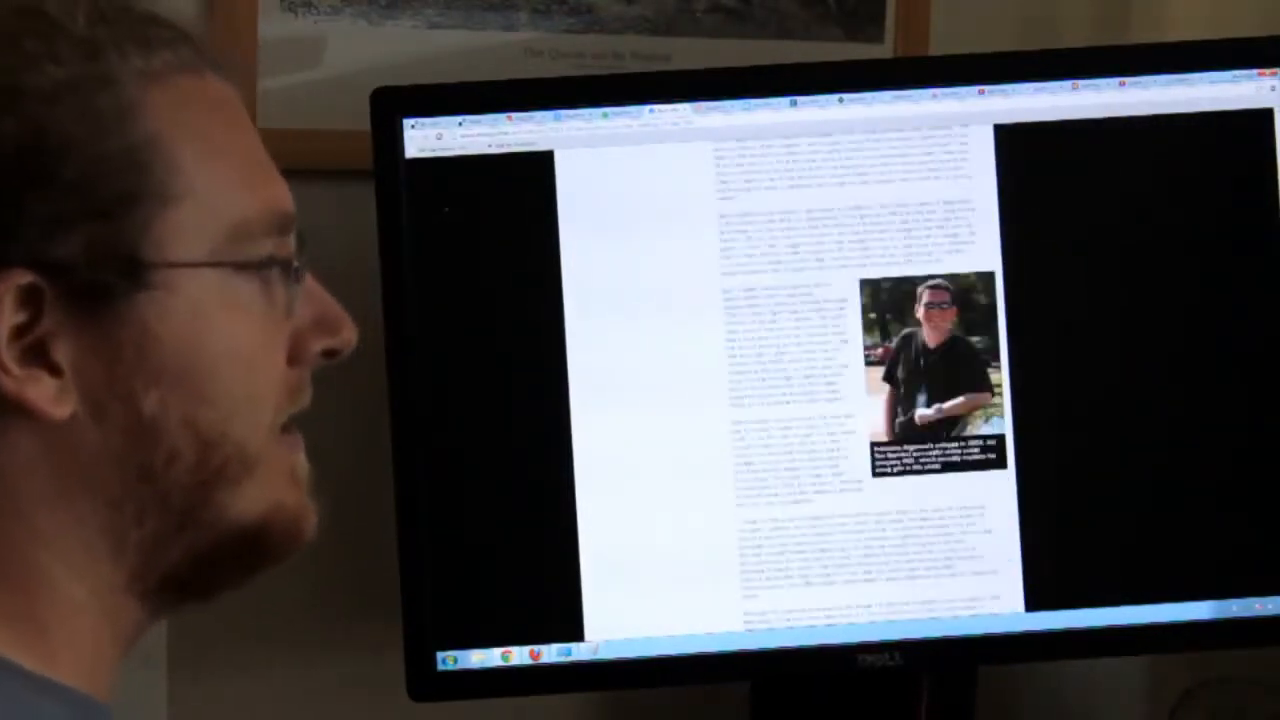
pyautogui.scroll(-3)
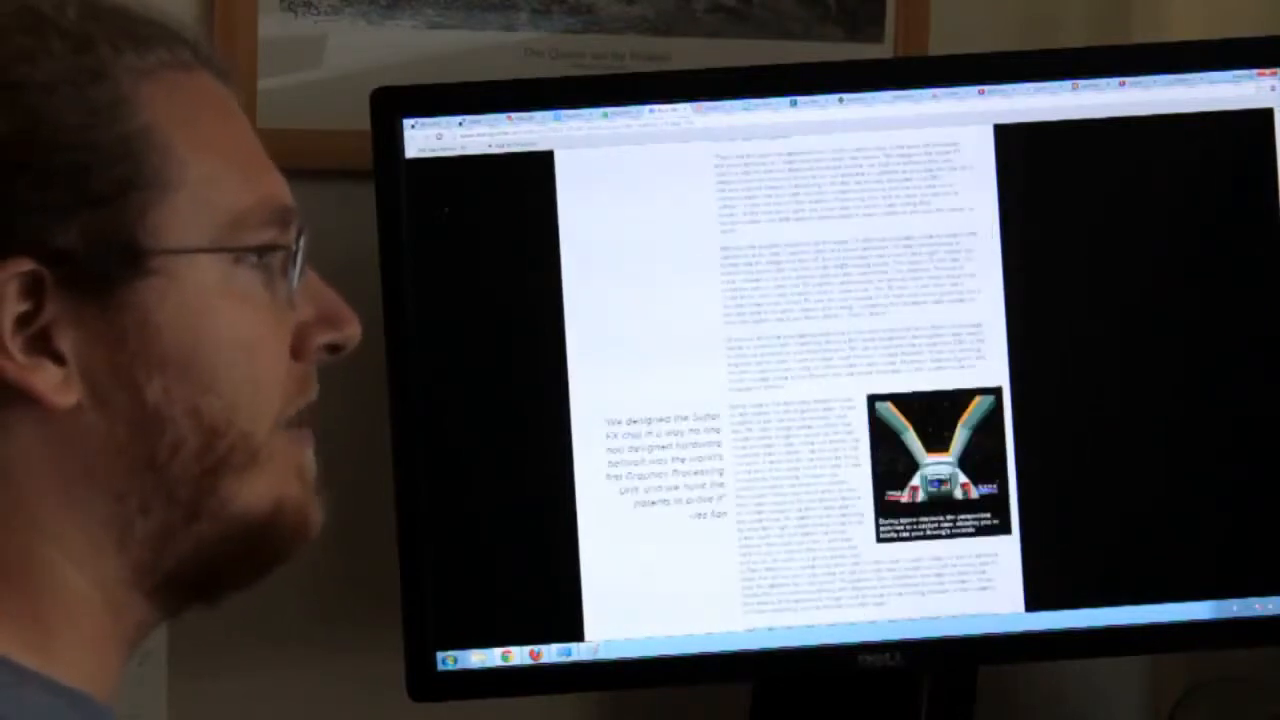
pyautogui.scroll(-3)
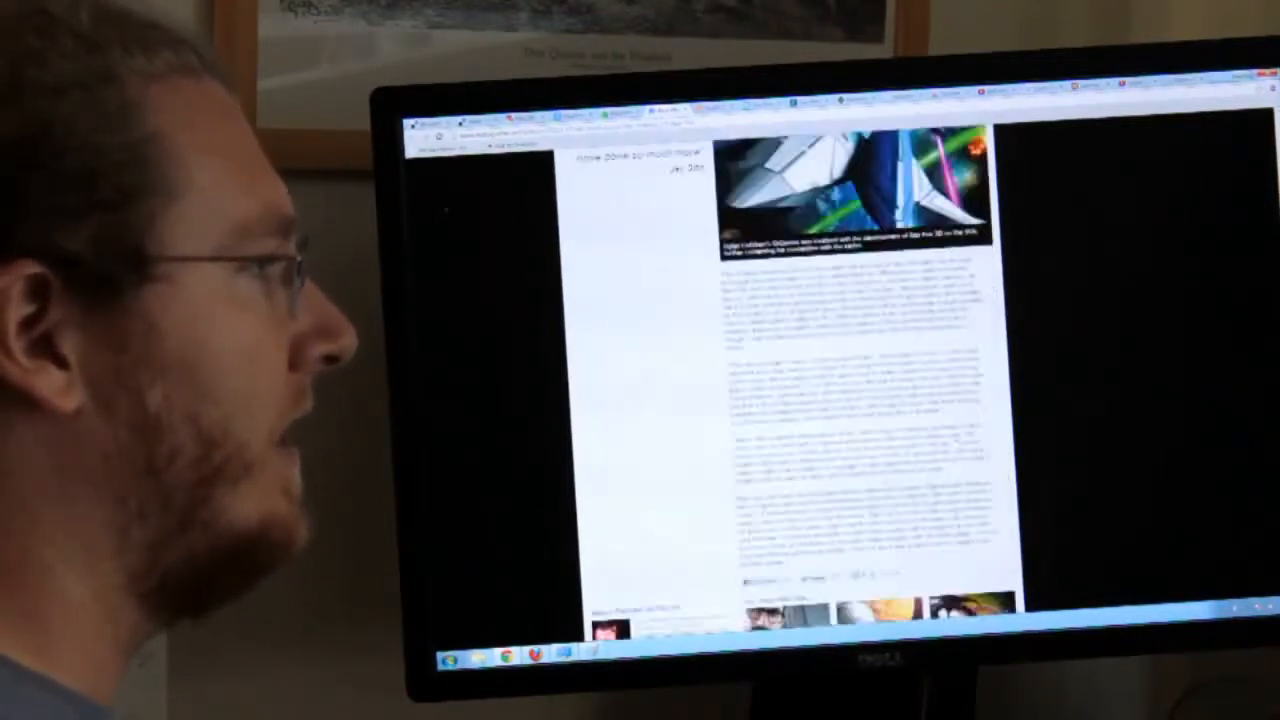
pyautogui.scroll(-3)
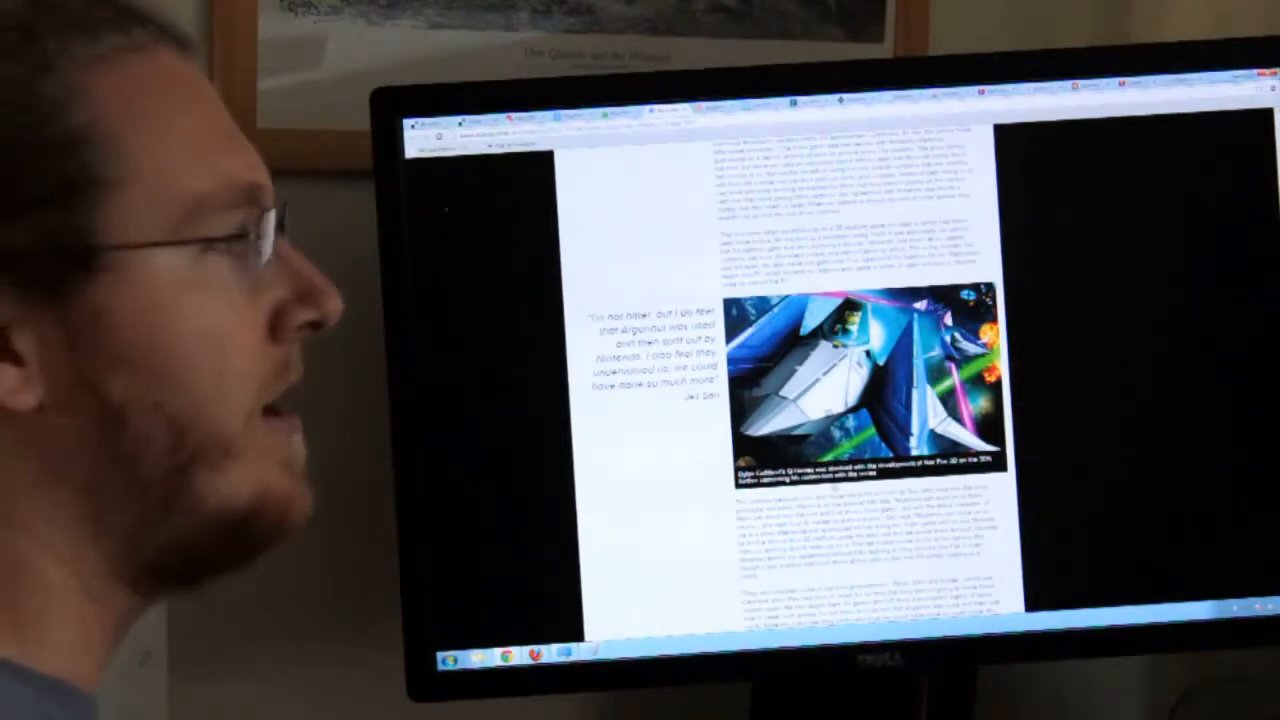
pyautogui.scroll(-3)
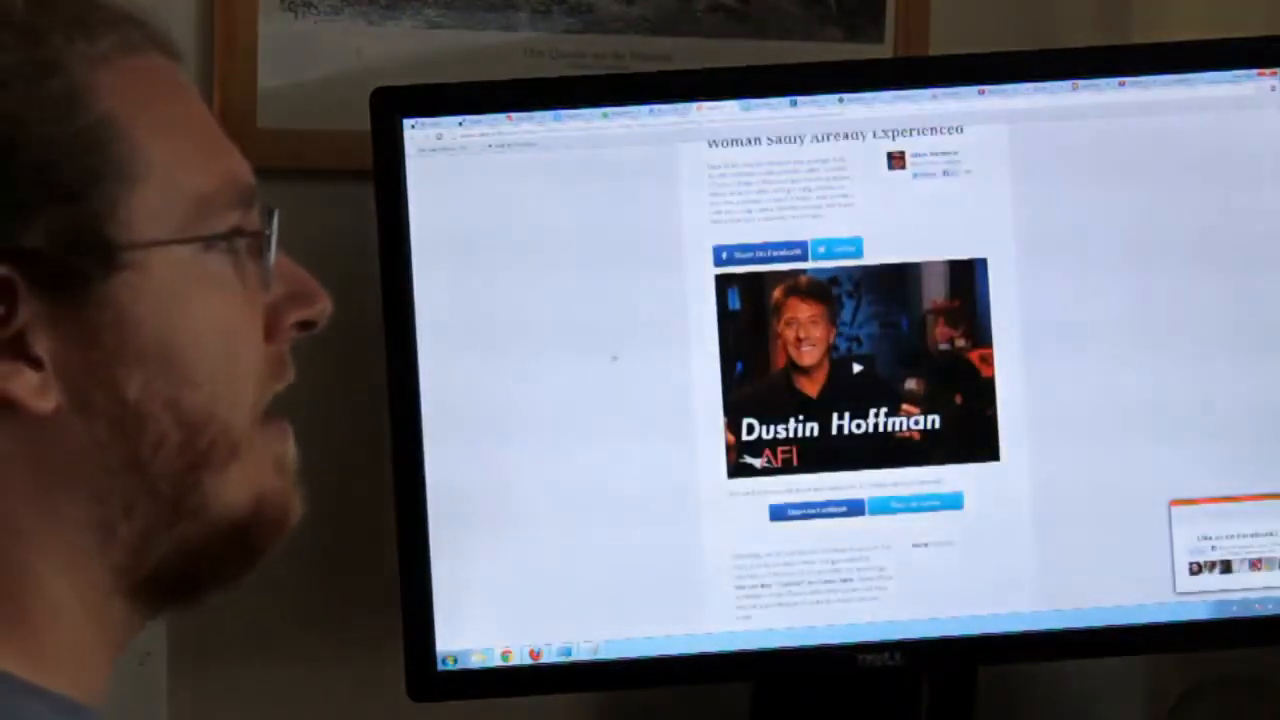
# Step: Start the embedded Dustin Hoffman YouTube video playing in the Upworthy article
pyautogui.scroll(3)
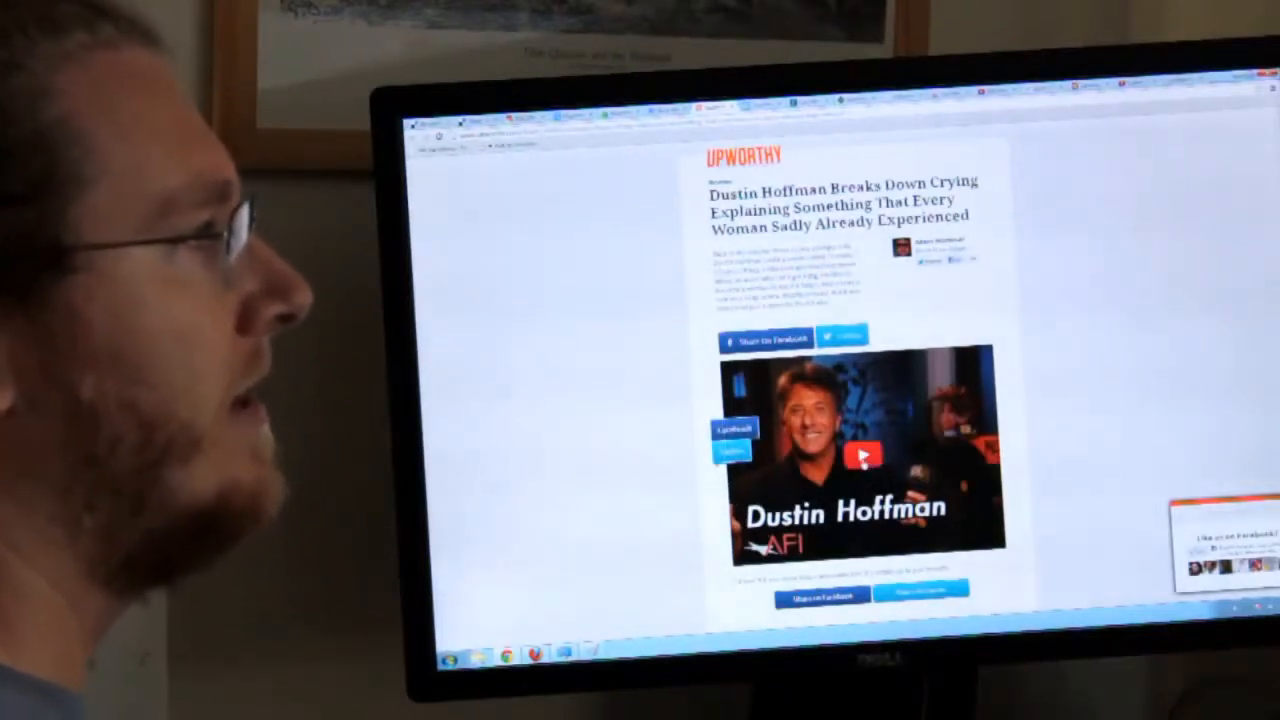
pyautogui.click(862, 456)
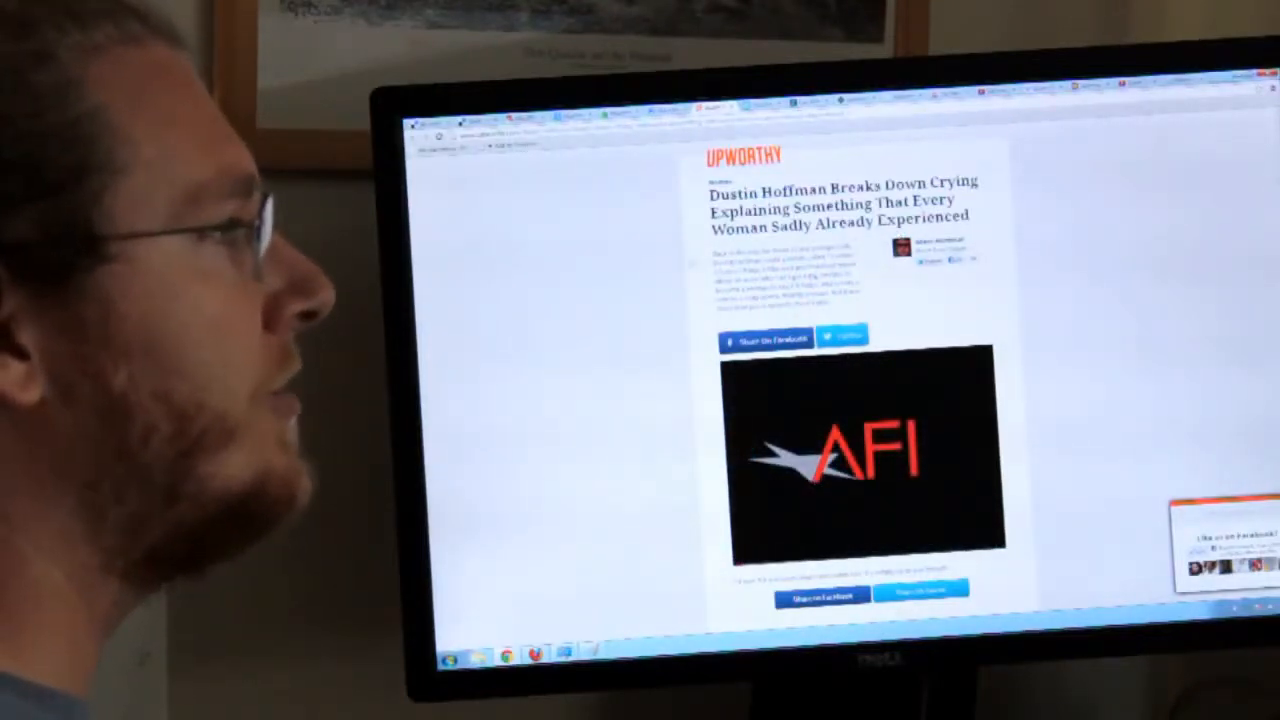
pyautogui.click(856, 460)
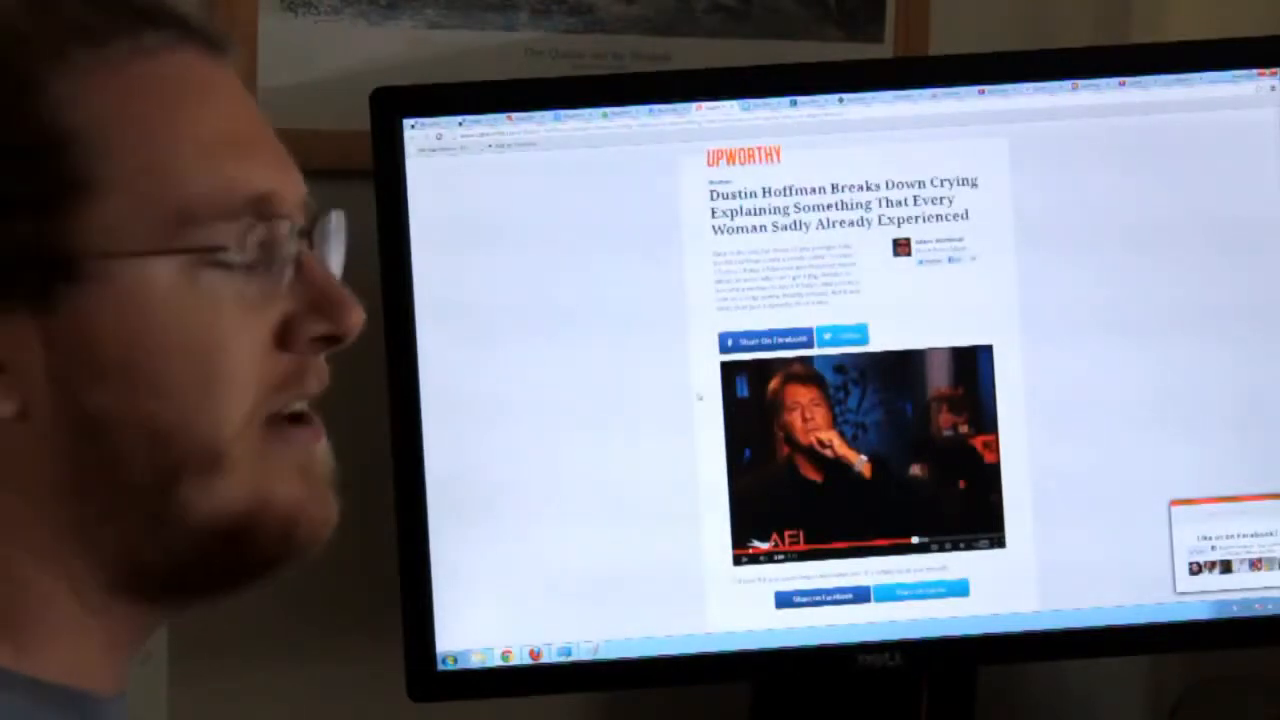
# Step: Scroll down the Upworthy page after the Dustin Hoffman video
pyautogui.scroll(-3)
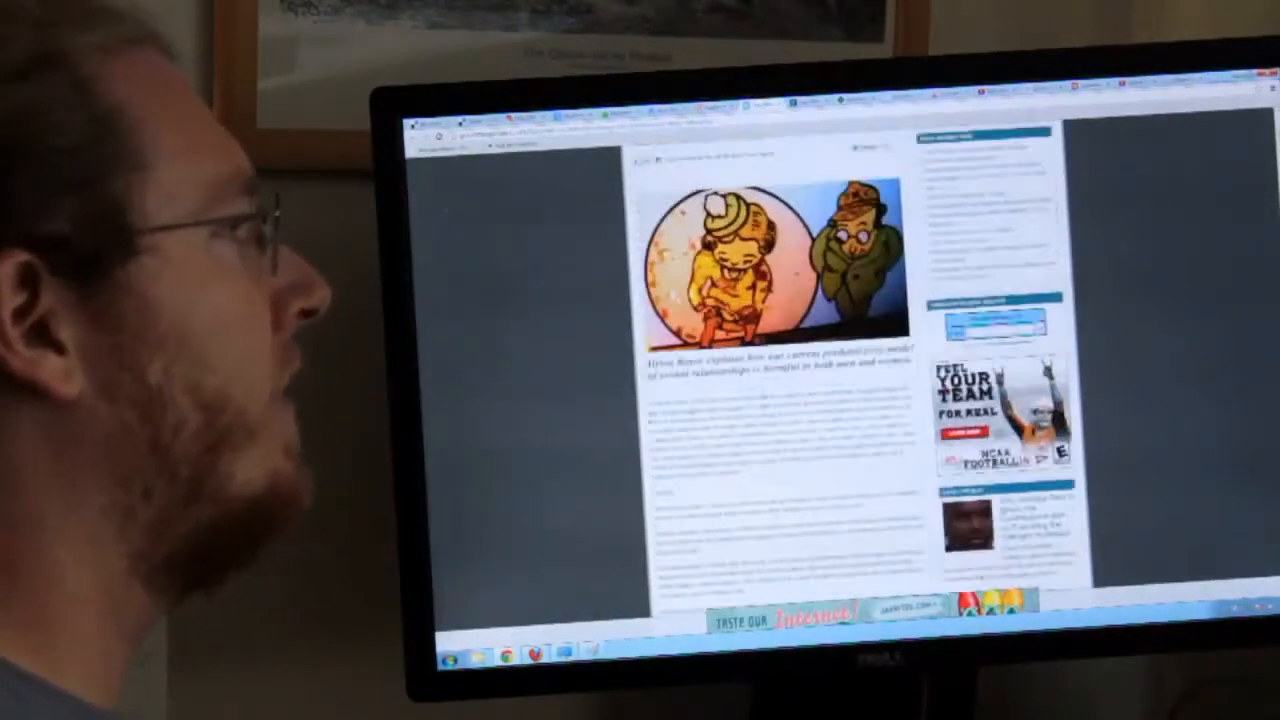
# Step: Read down through the Good Men Project article on whether men can write about sex
pyautogui.scroll(3)
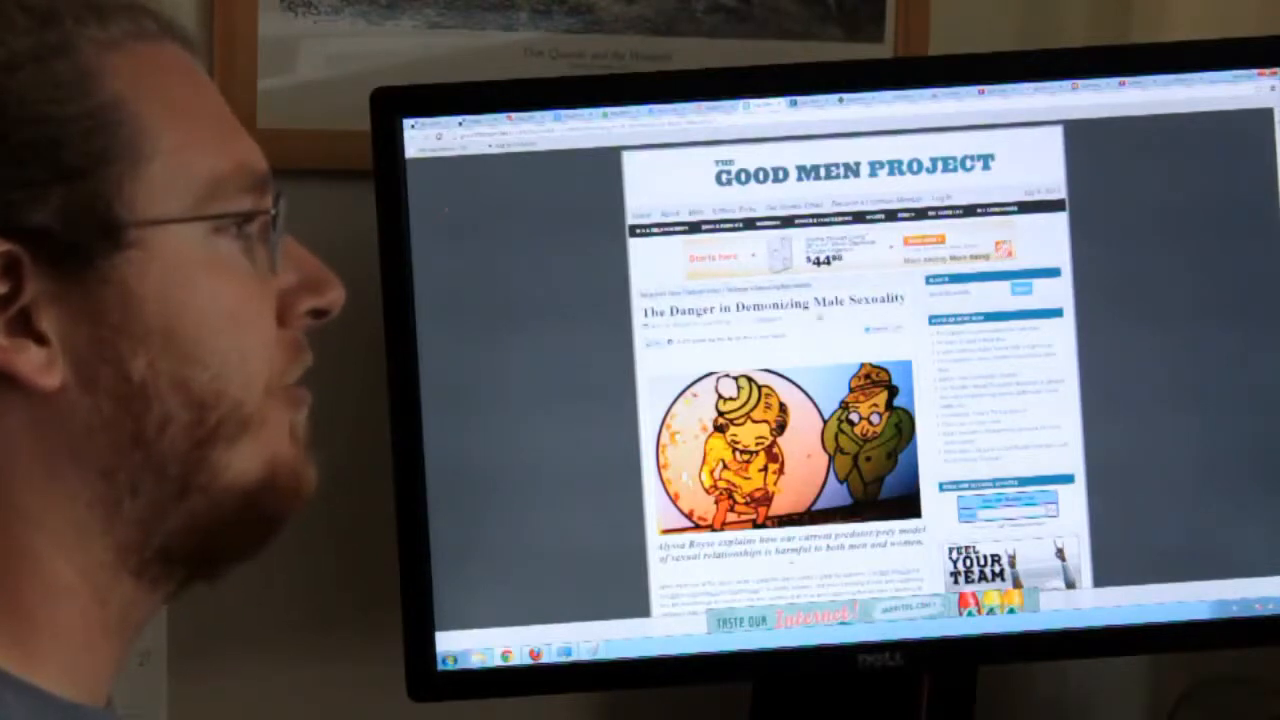
pyautogui.scroll(-3)
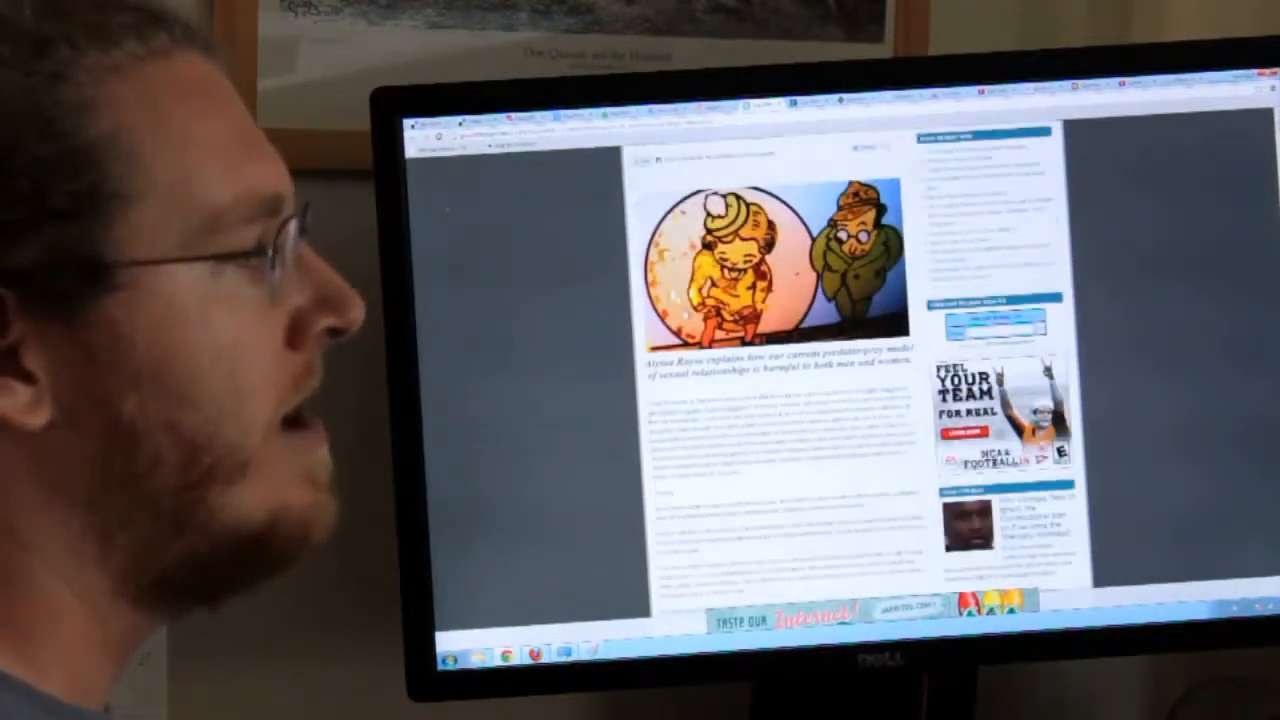
pyautogui.scroll(-3)
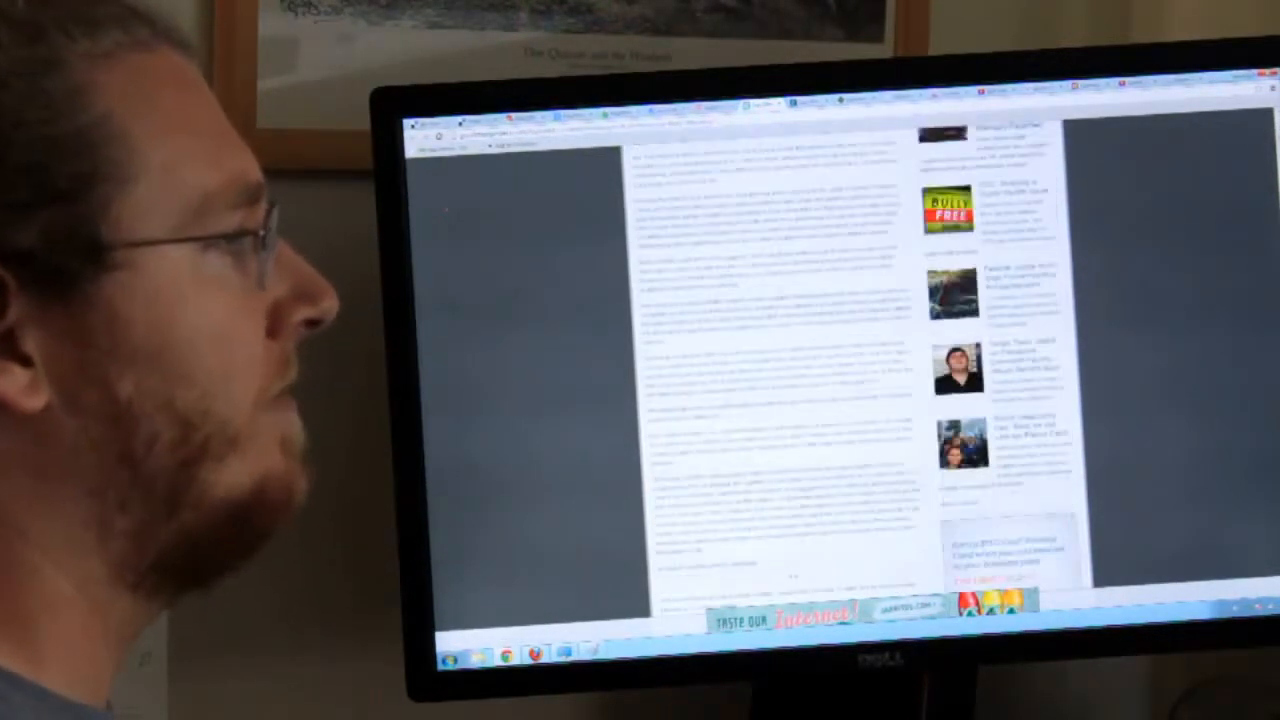
pyautogui.scroll(-3)
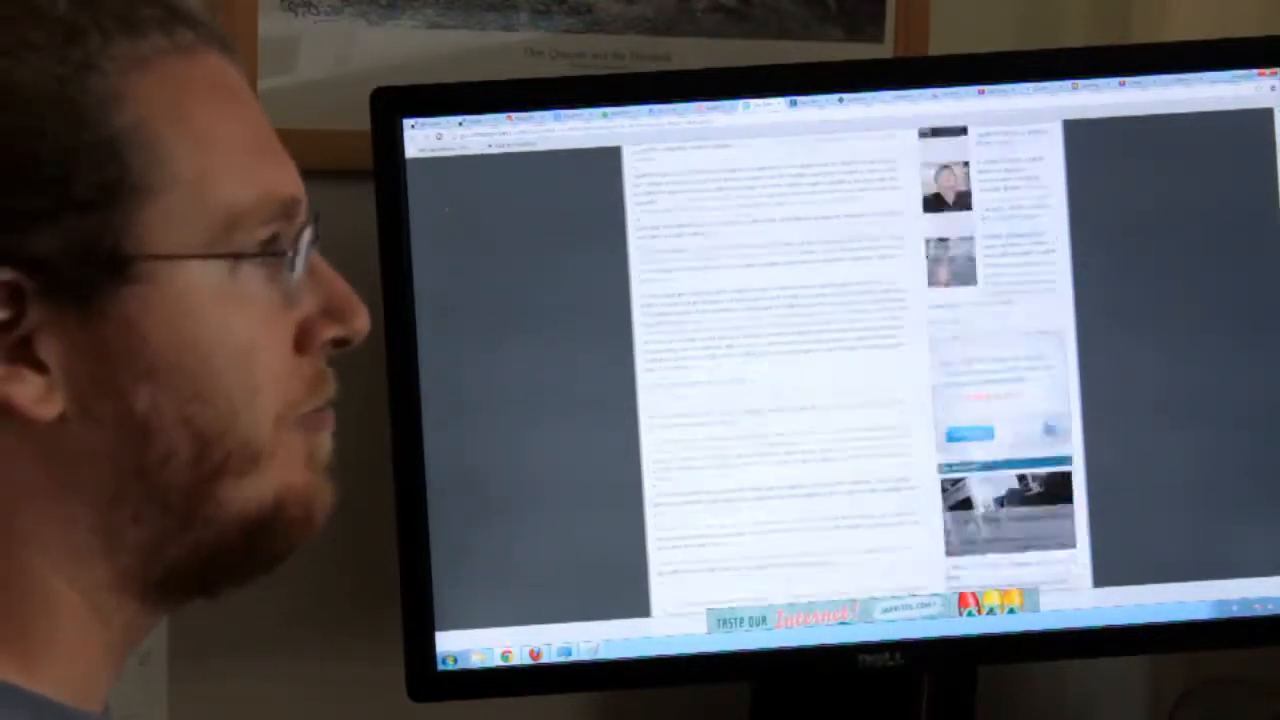
pyautogui.scroll(-3)
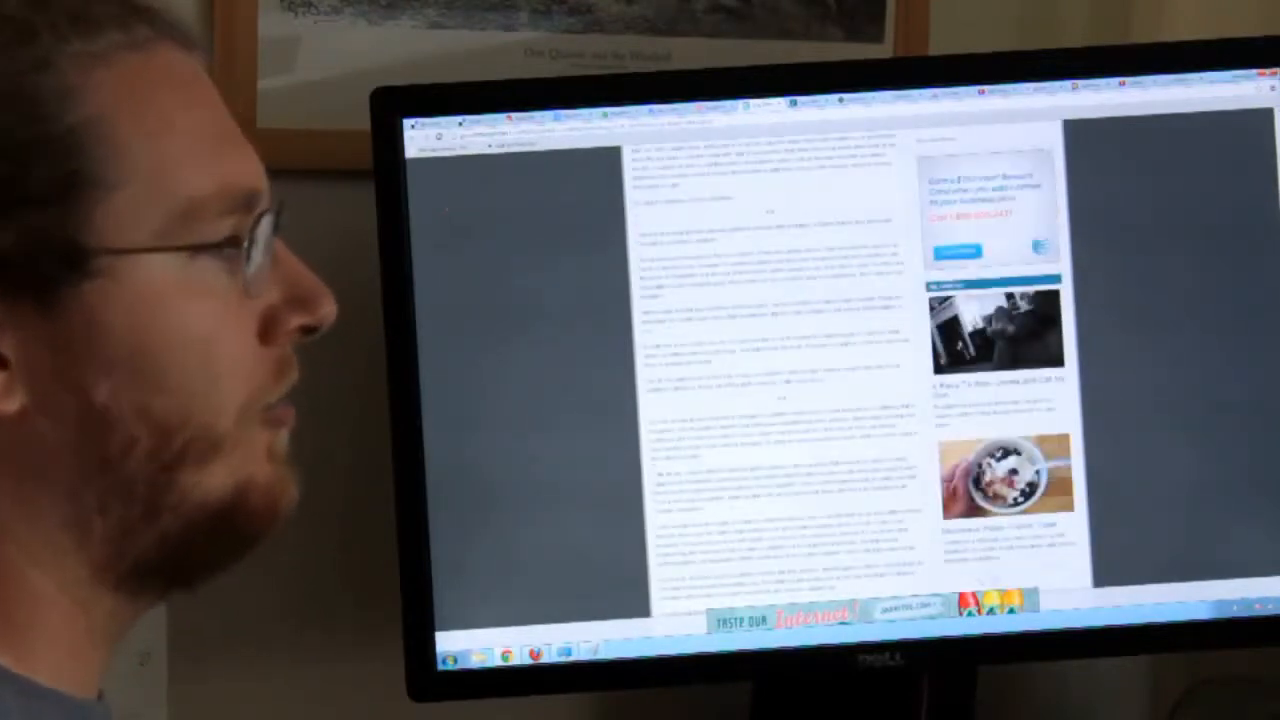
pyautogui.scroll(-3)
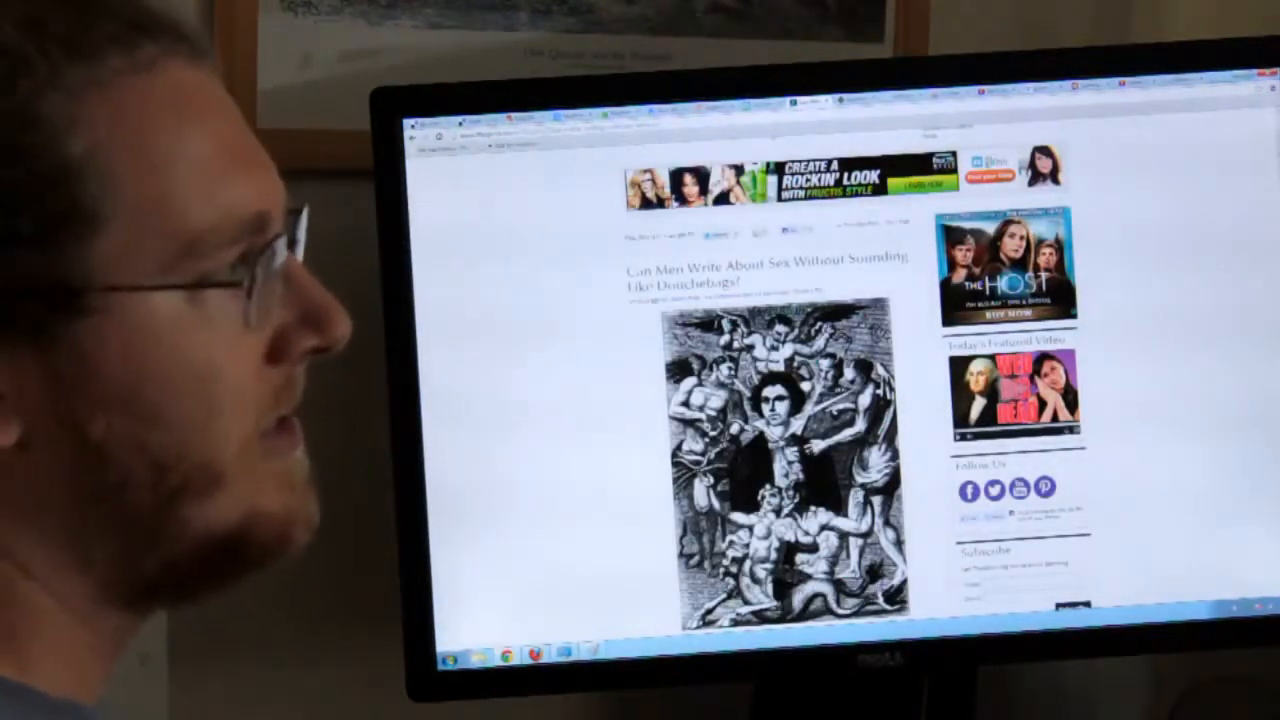
pyautogui.scroll(-3)
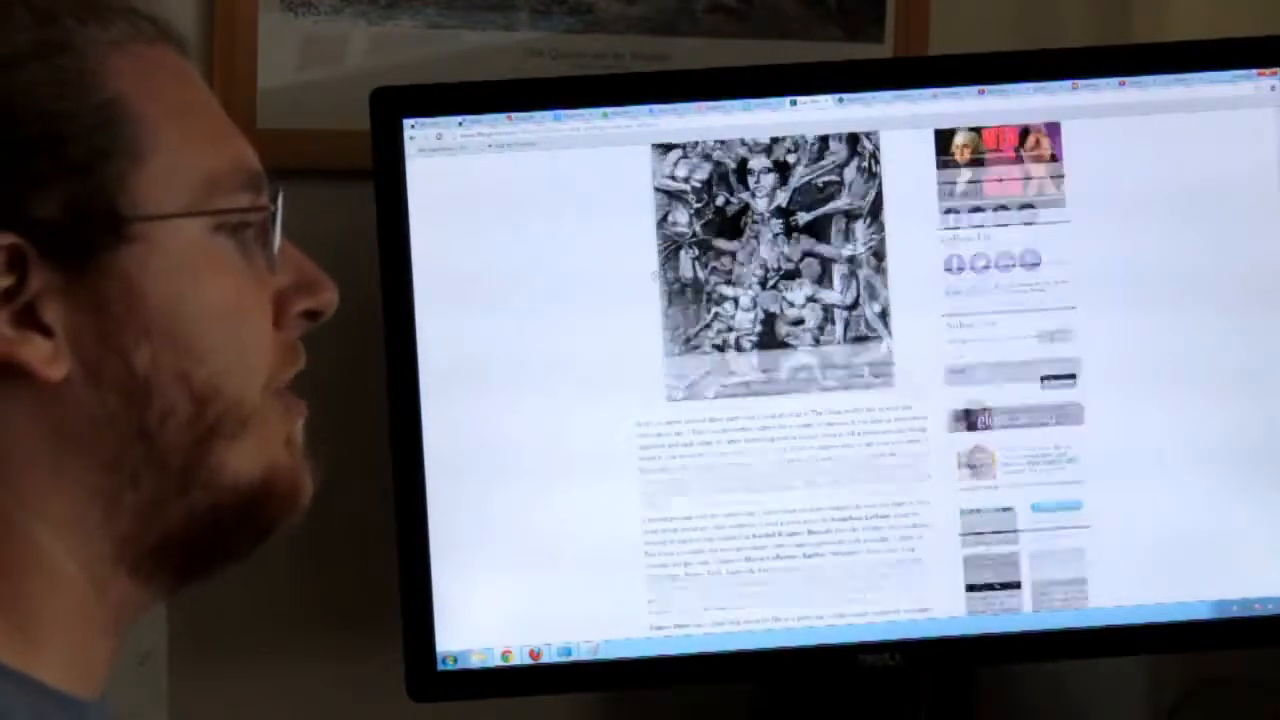
pyautogui.scroll(-3)
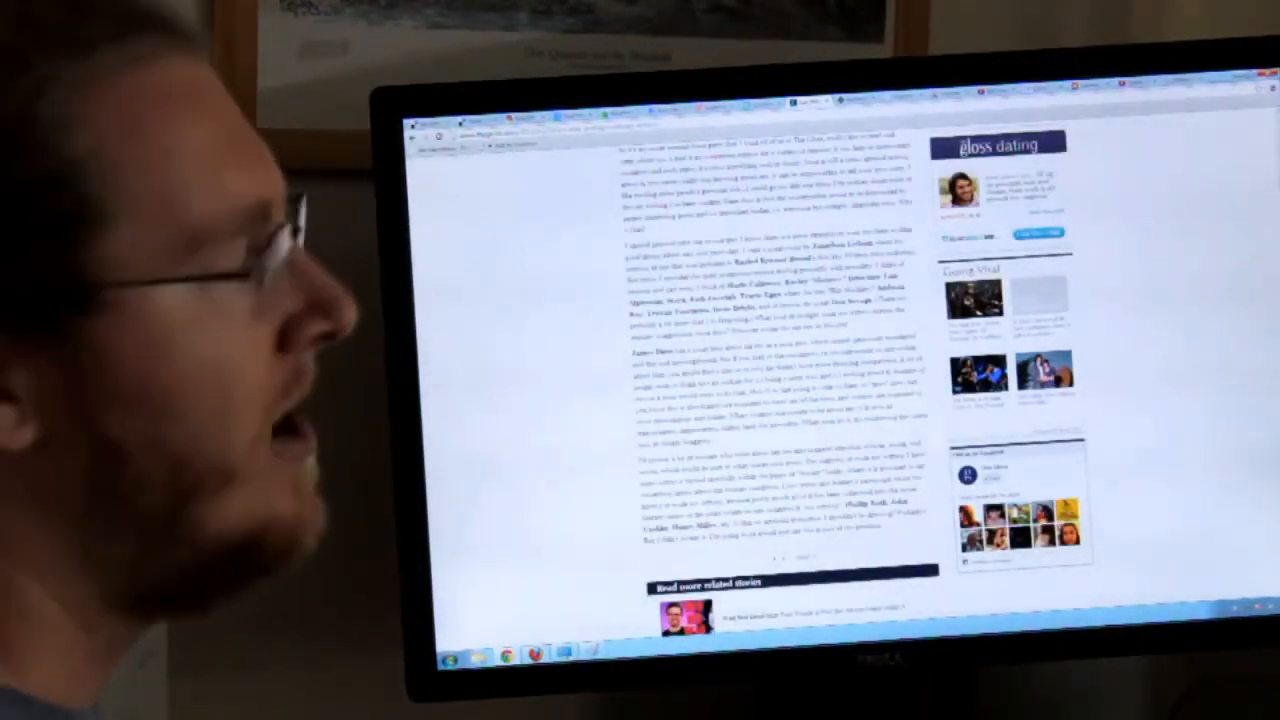
pyautogui.scroll(3)
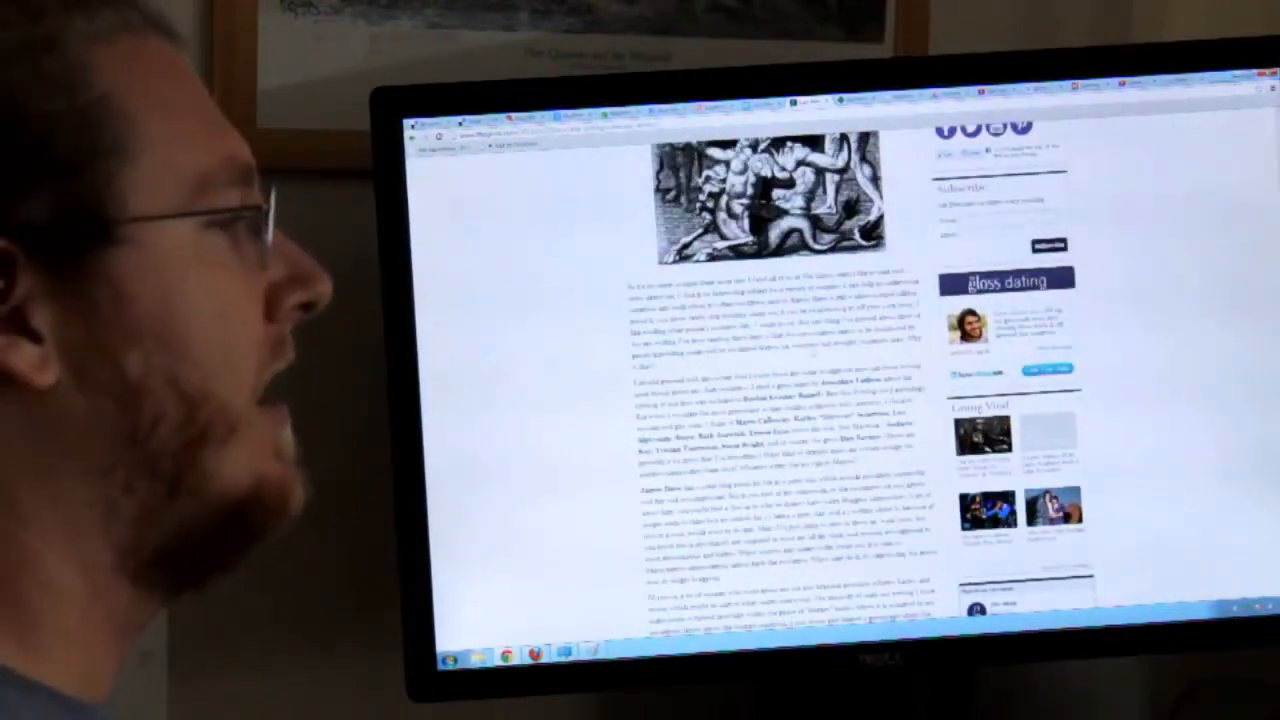
pyautogui.scroll(3)
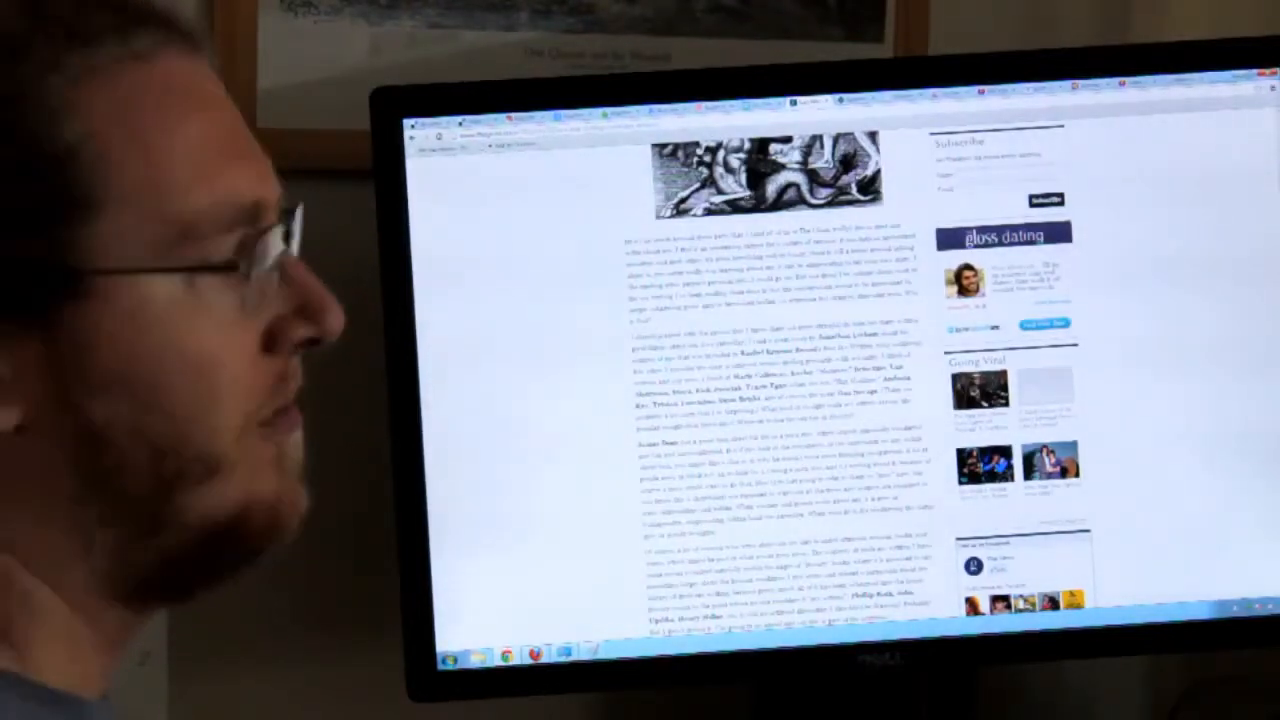
pyautogui.scroll(-3)
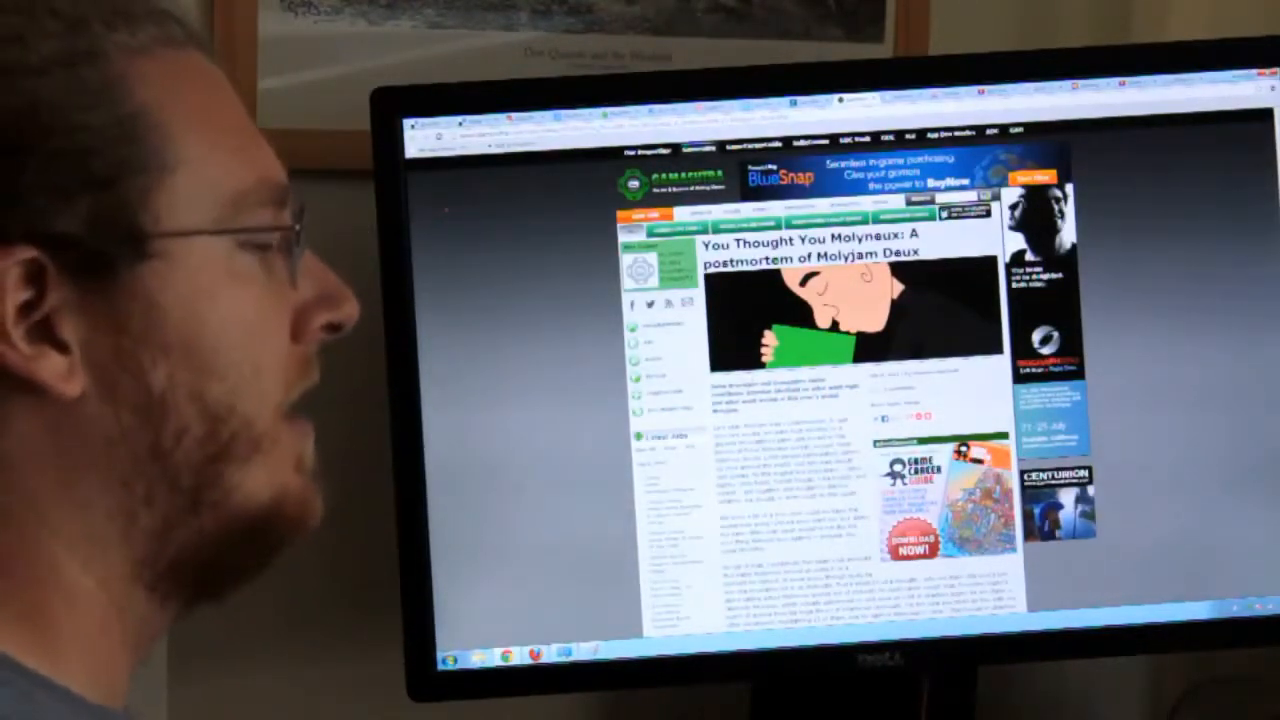
# Step: Scroll further down the Gamasutra Molyjam Deux postmortem article
pyautogui.scroll(-3)
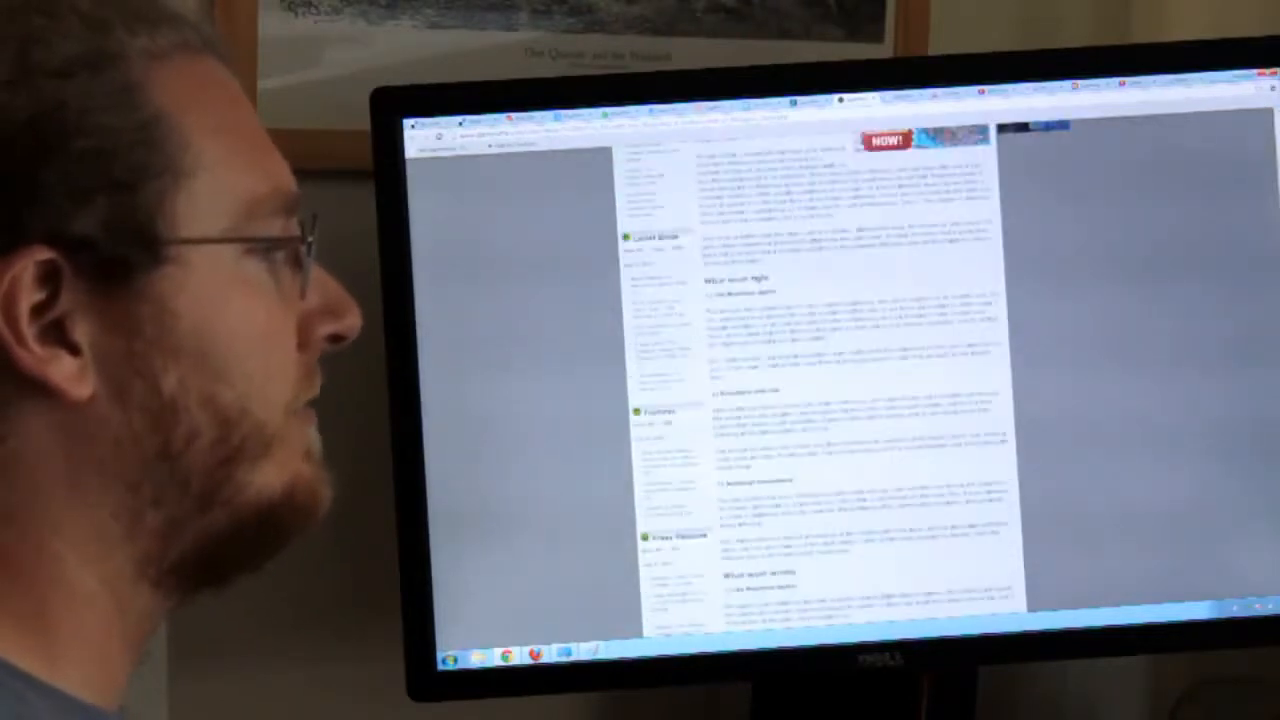
pyautogui.scroll(-3)
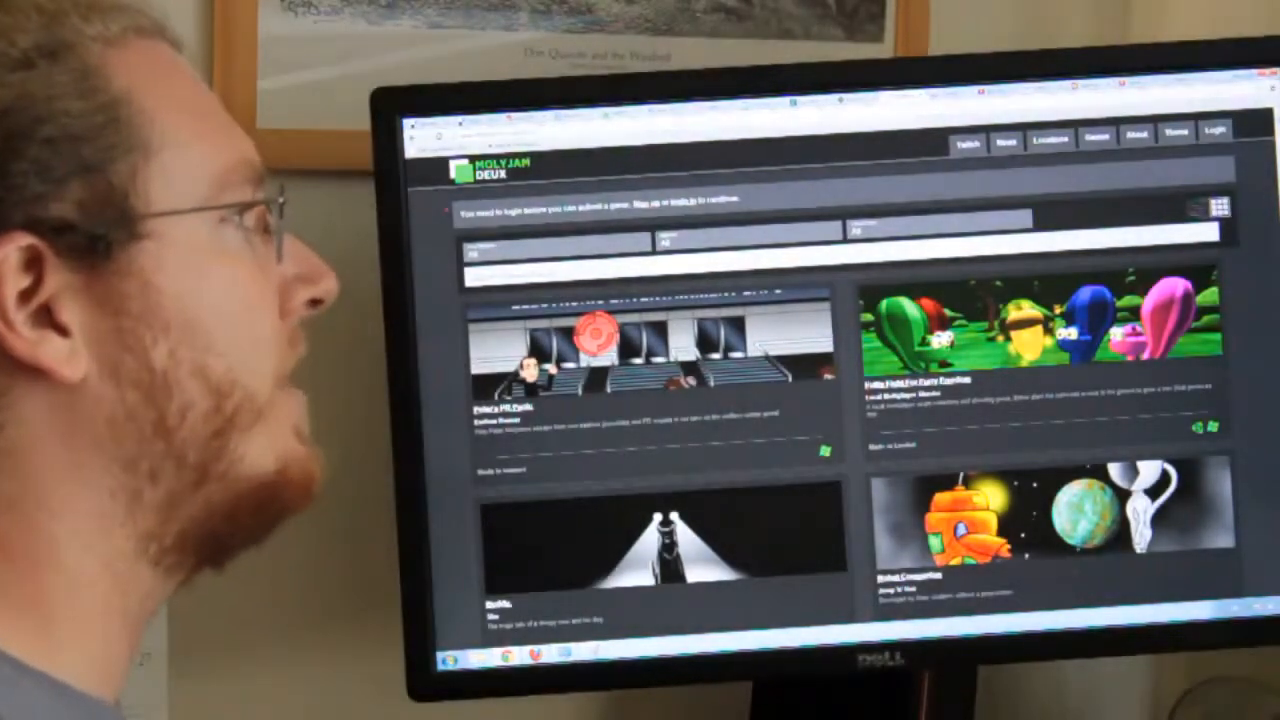
# Step: Browse down through the Molyjam Deux grid of game entry thumbnails
pyautogui.scroll(-3)
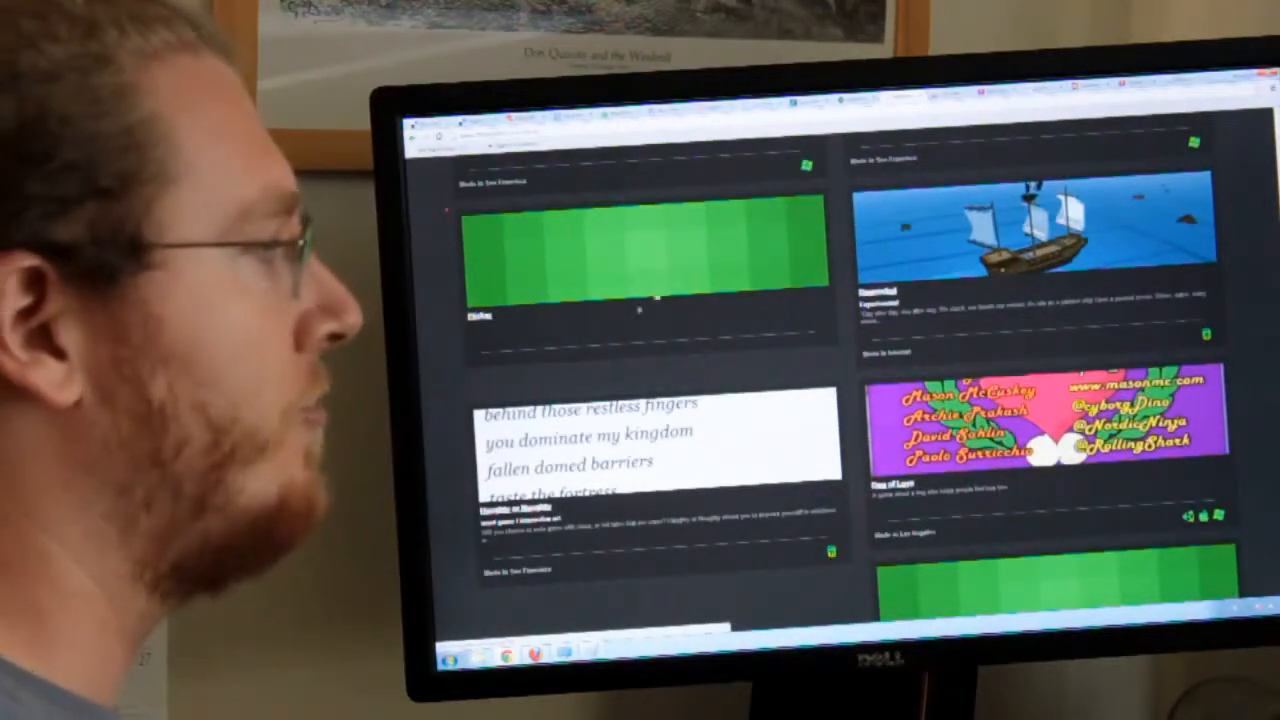
pyautogui.scroll(-3)
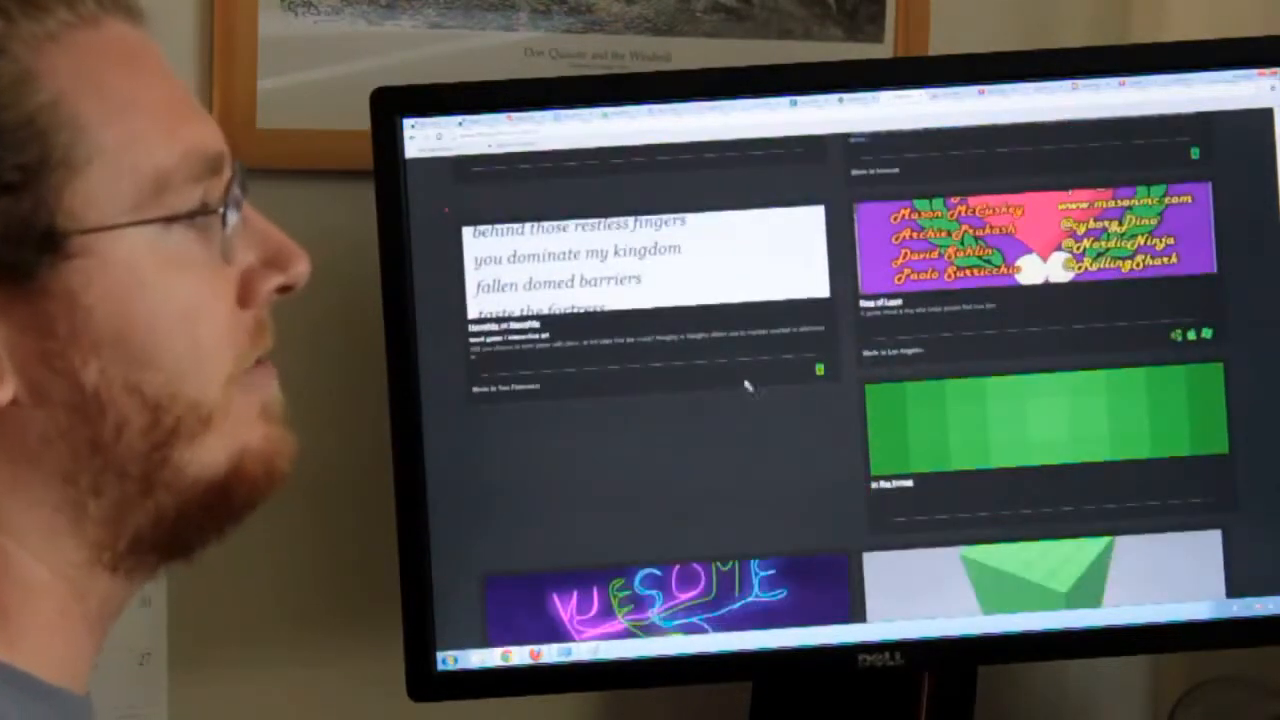
pyautogui.scroll(-3)
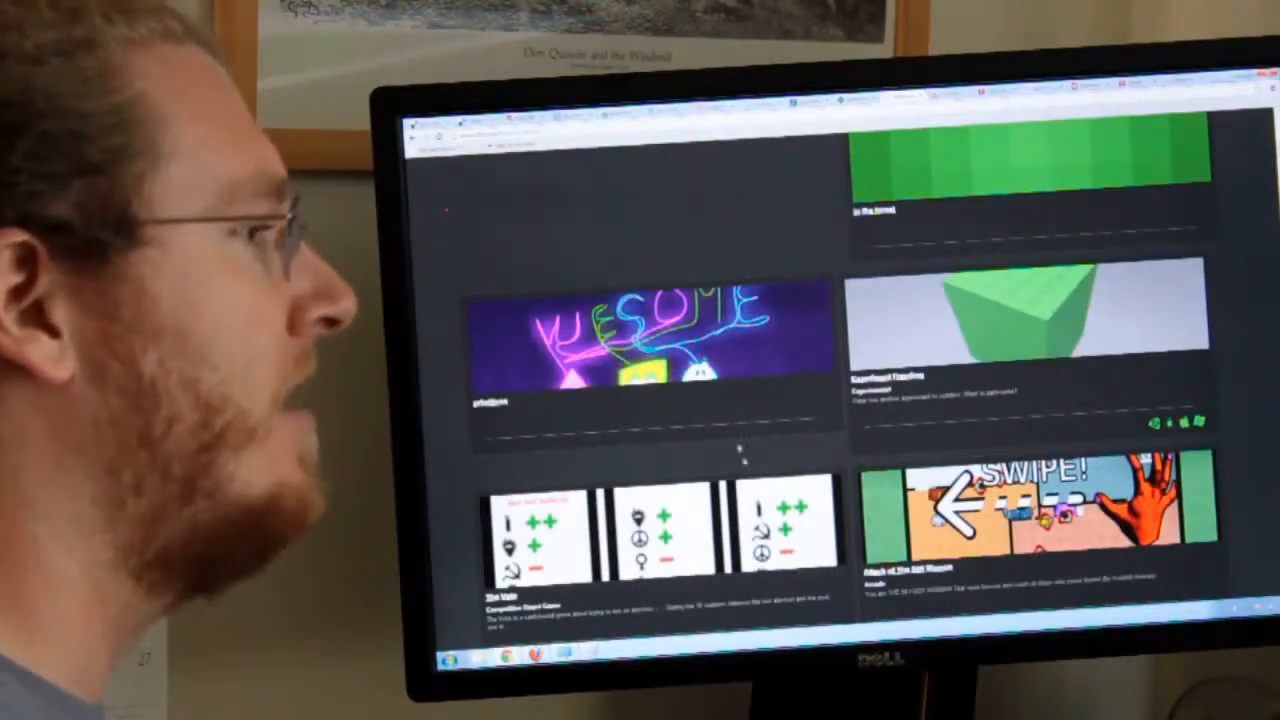
pyautogui.scroll(-3)
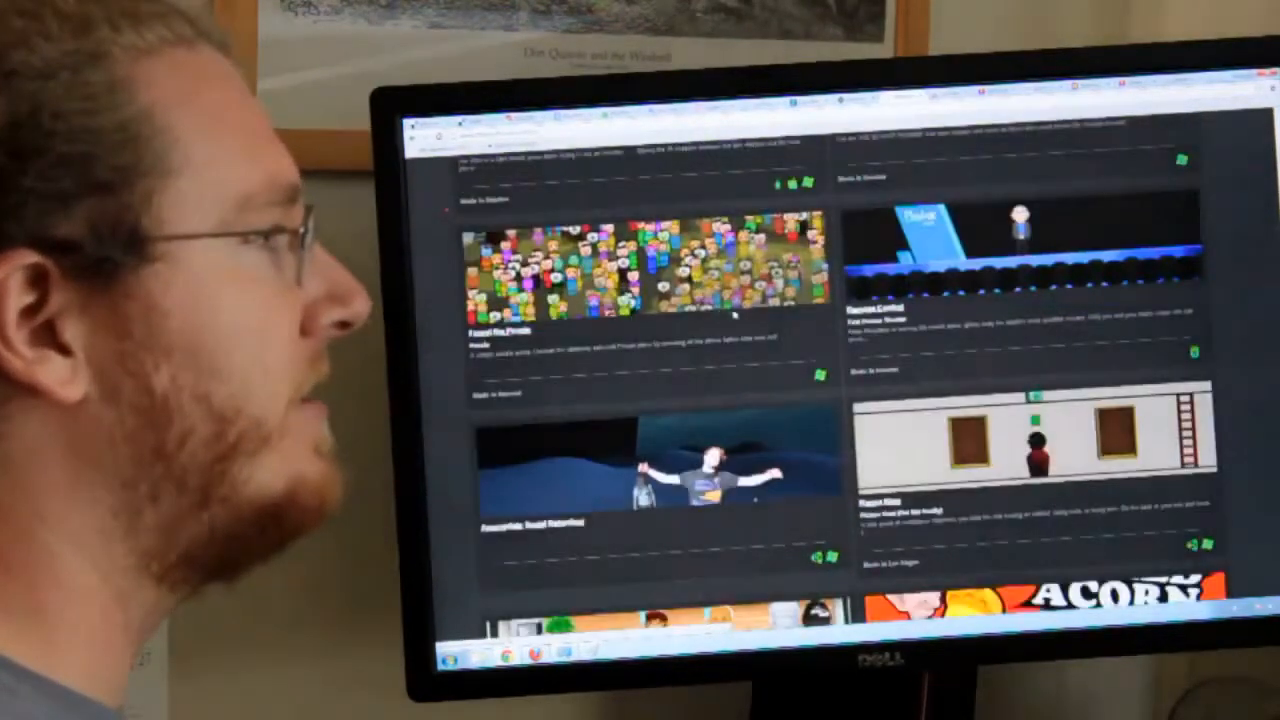
pyautogui.scroll(-3)
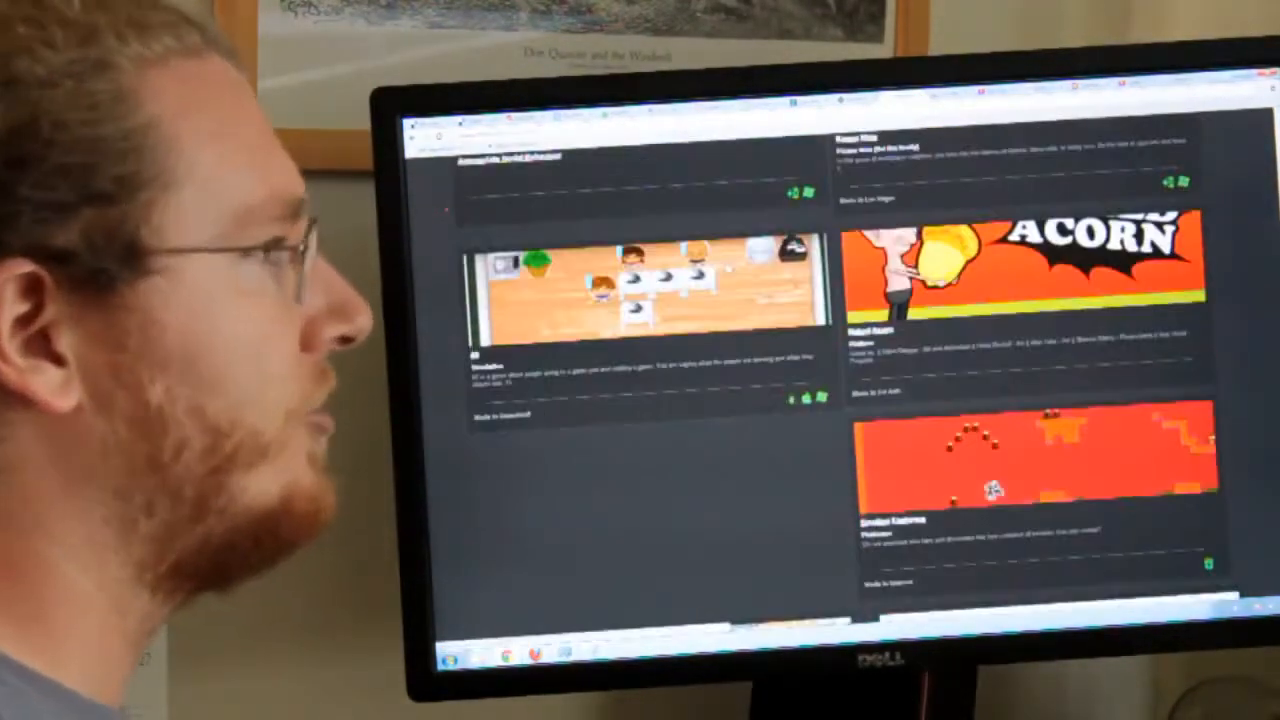
pyautogui.scroll(-3)
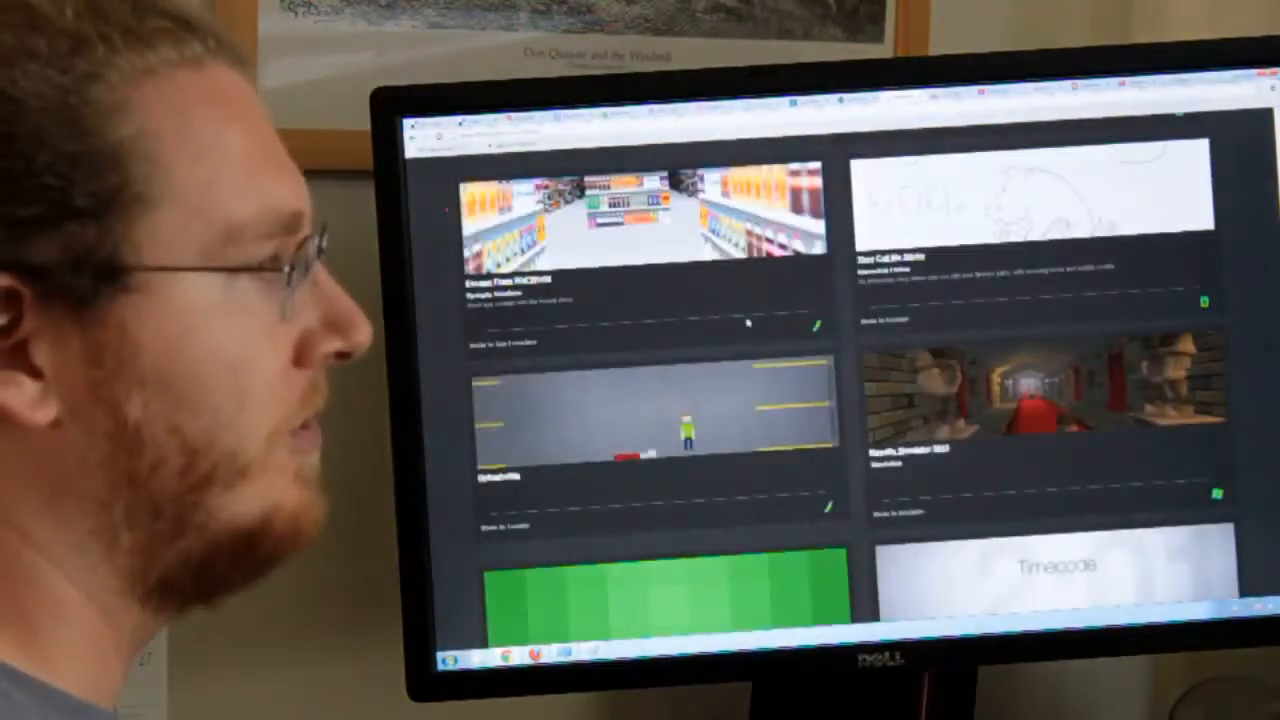
pyautogui.scroll(-3)
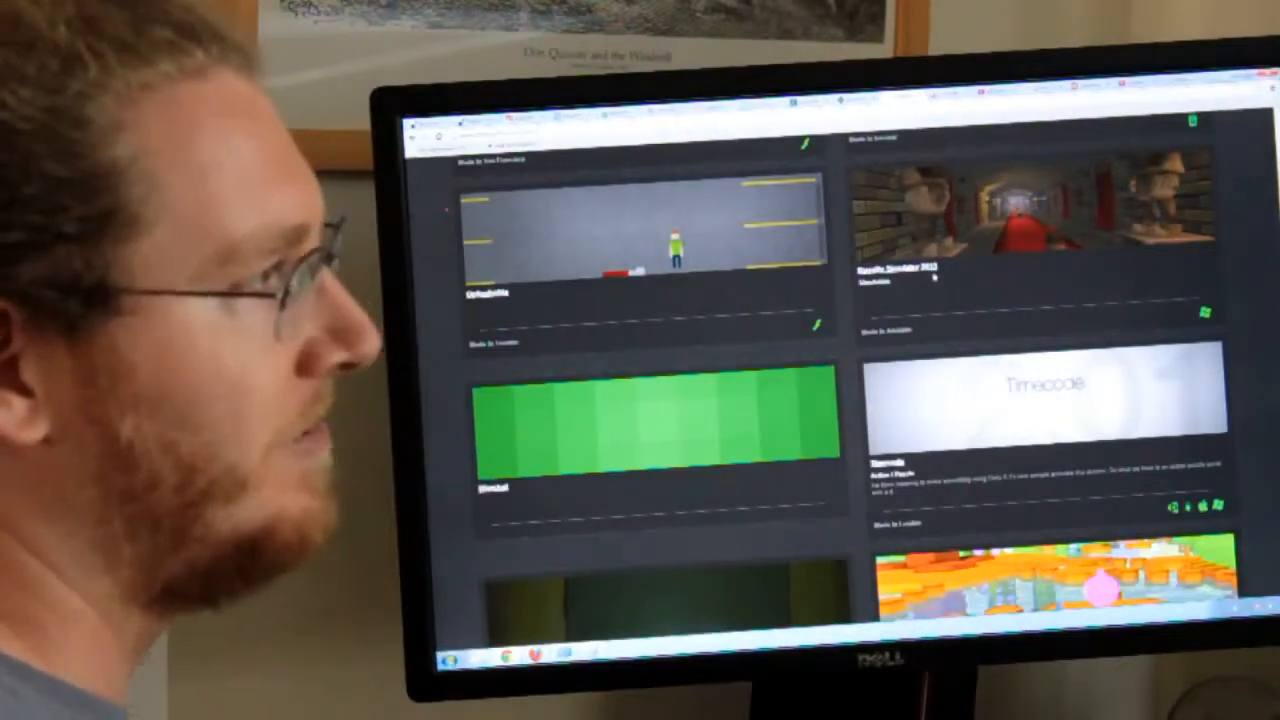
pyautogui.scroll(-3)
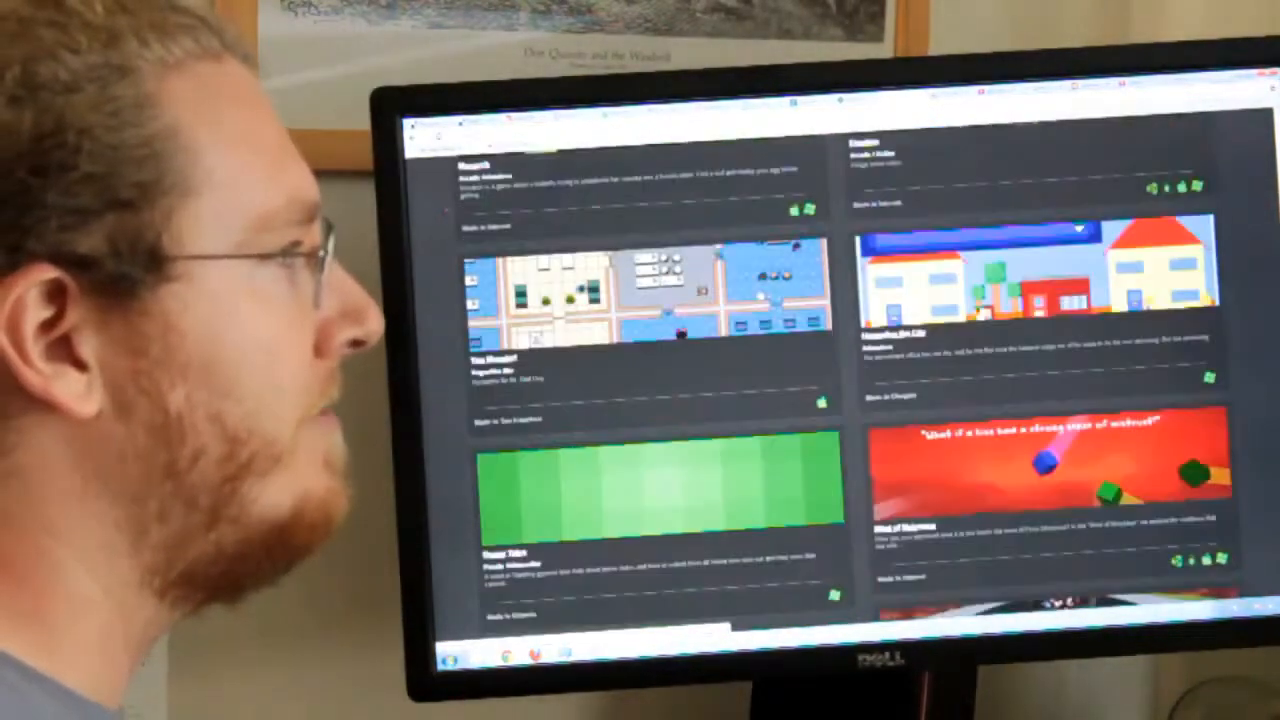
pyautogui.scroll(-3)
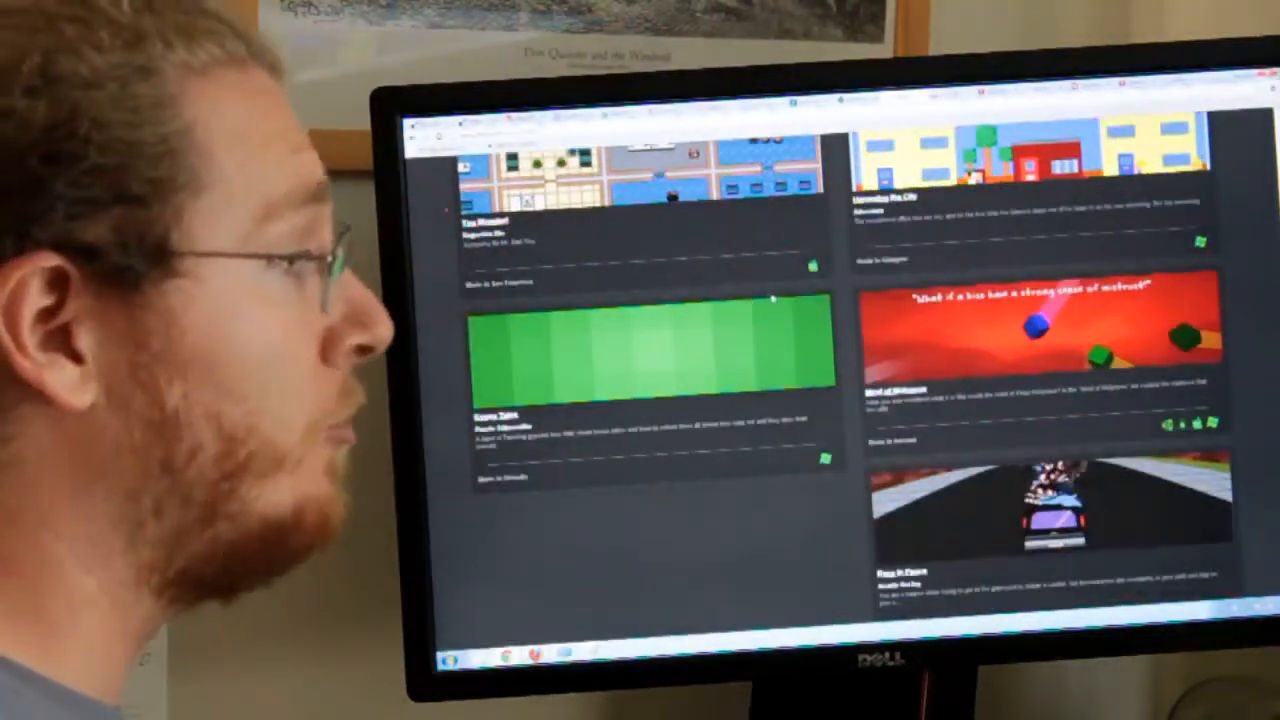
pyautogui.scroll(-3)
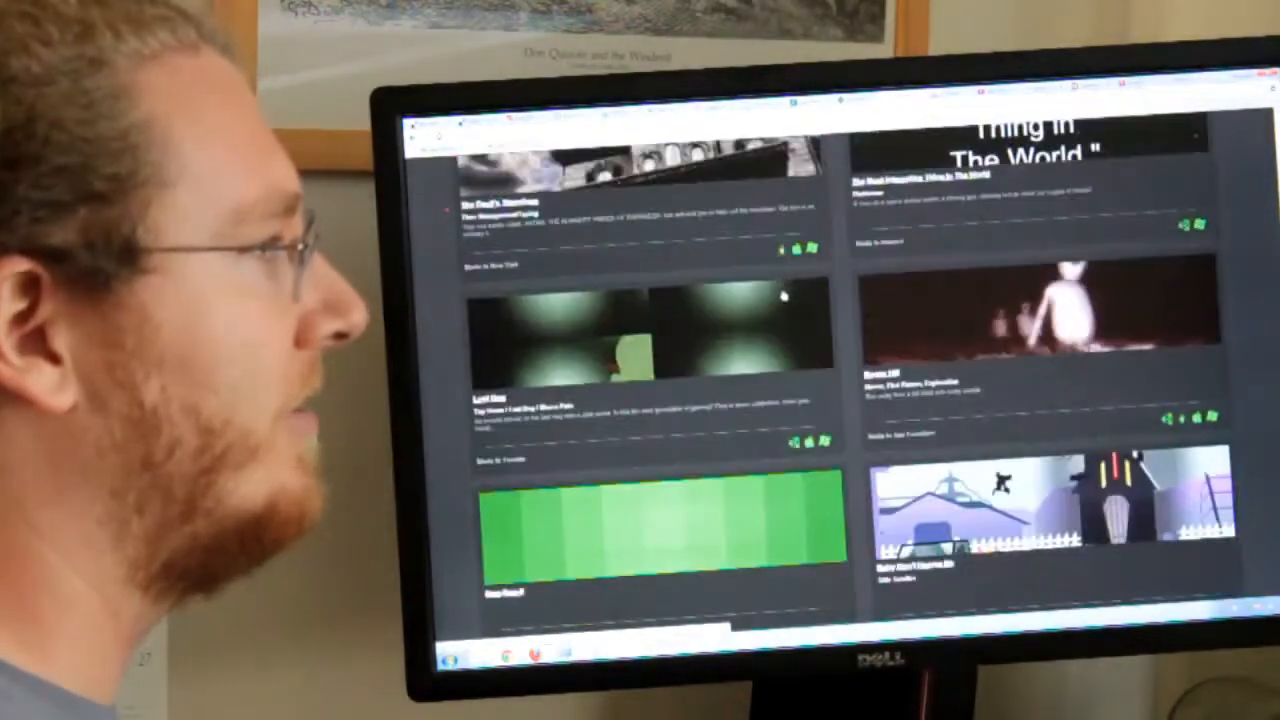
pyautogui.scroll(-3)
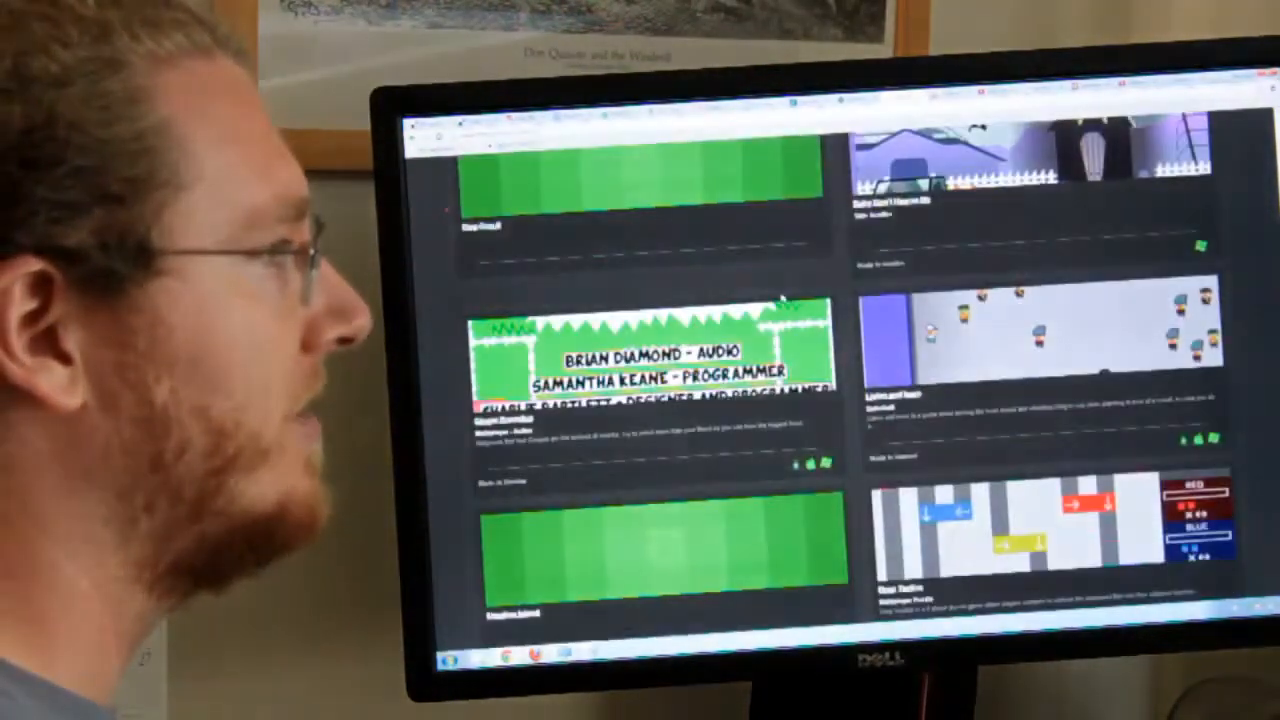
pyautogui.scroll(-3)
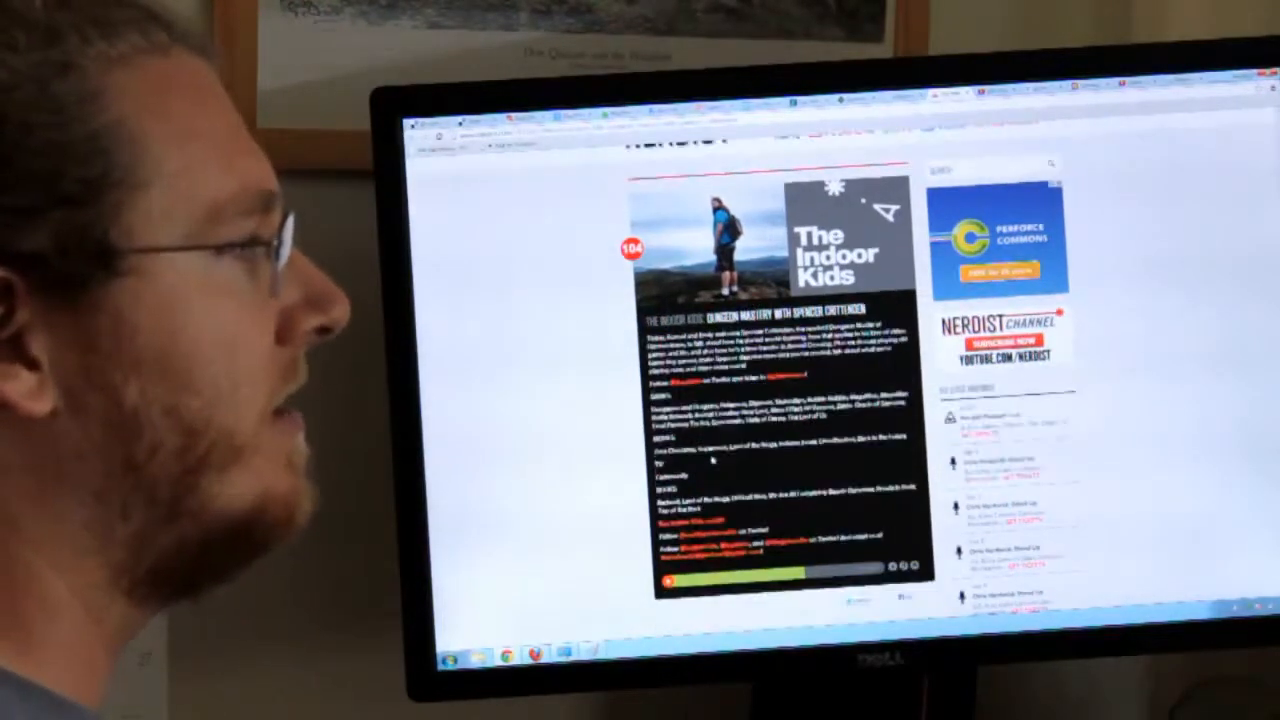
# Step: Scroll back up slightly on the Nerdist Indoor Kids episode page
pyautogui.scroll(3)
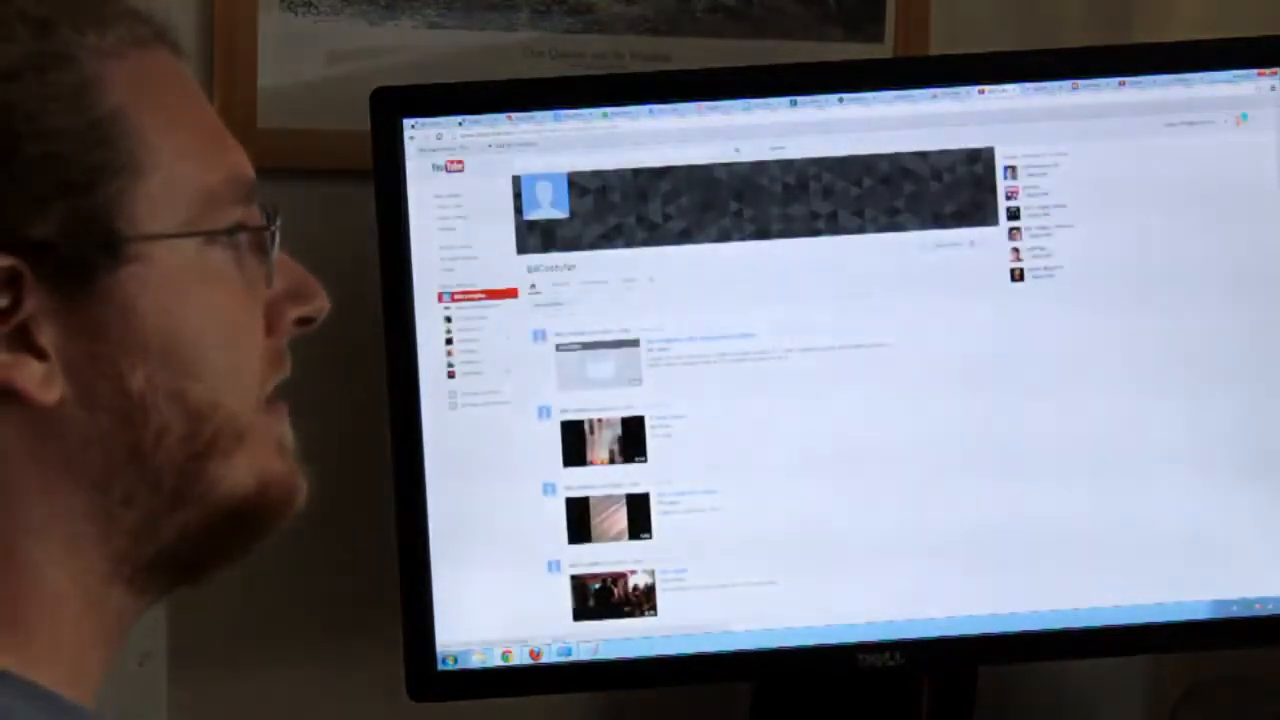
# Step: Scroll down the YouTube channel's feed of uploaded videos
pyautogui.scroll(-3)
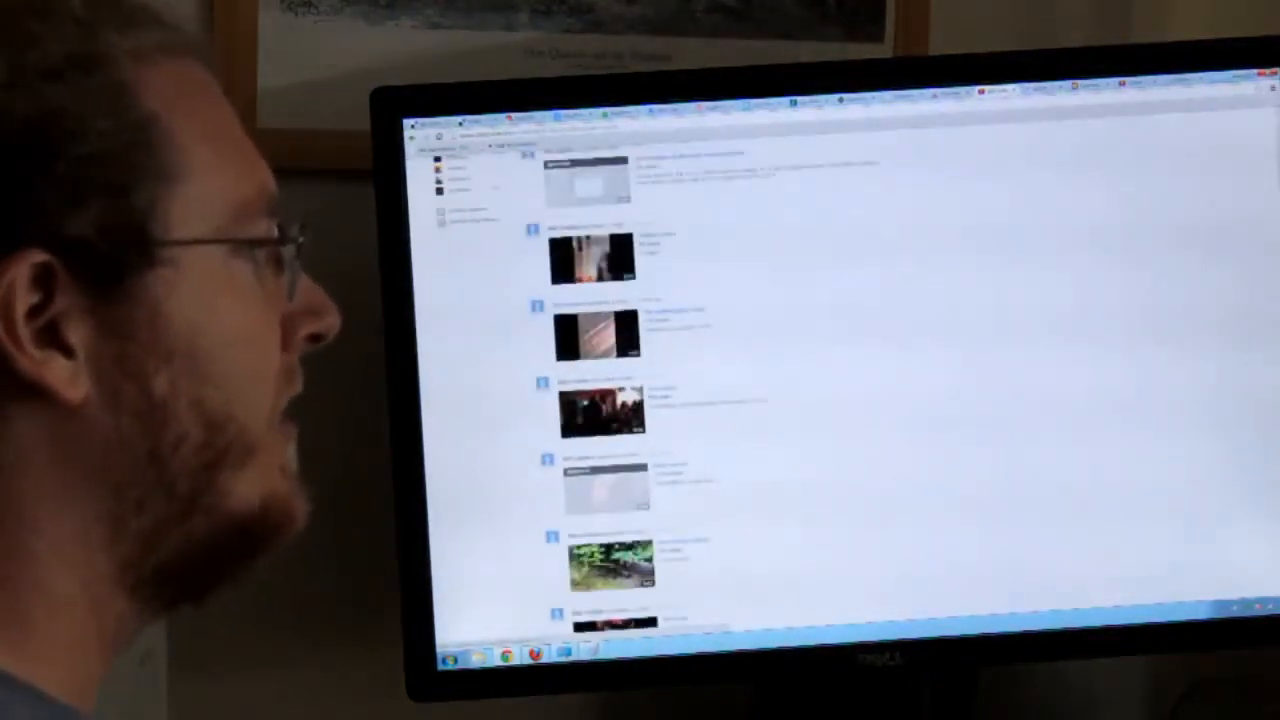
pyautogui.scroll(-3)
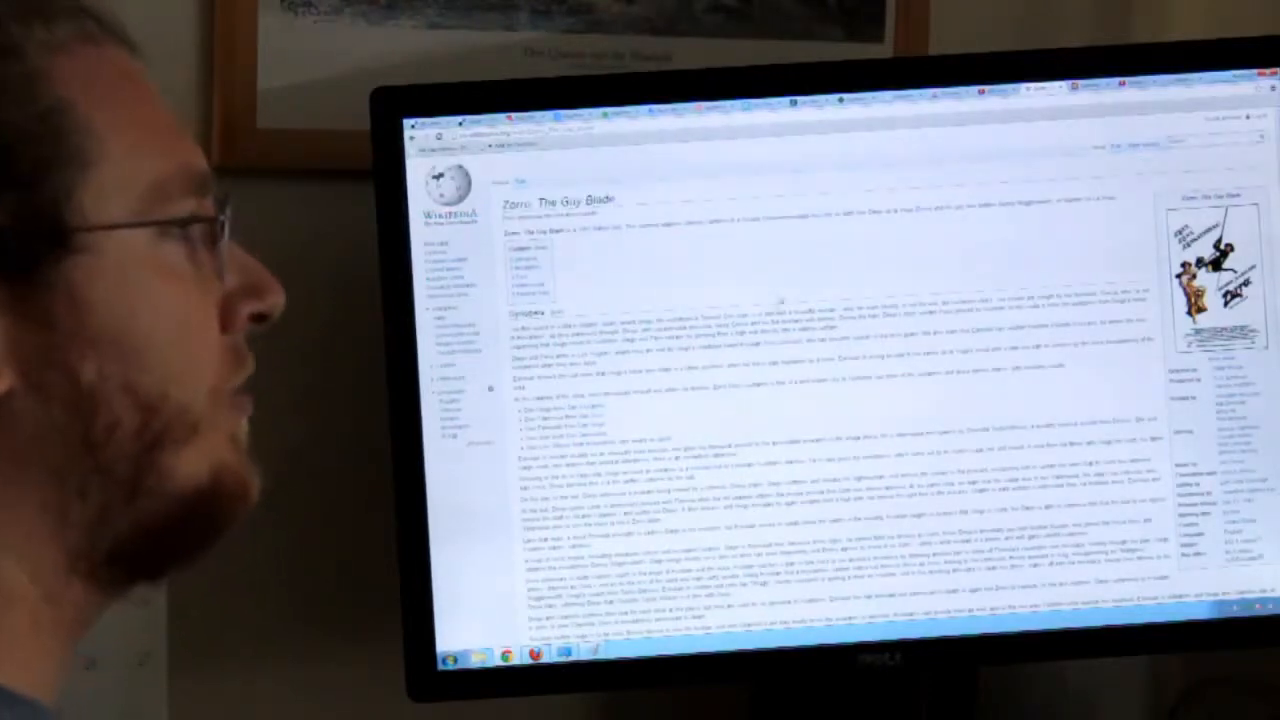
# Step: Scroll down through the Zorro, The Gay Blade Wikipedia article
pyautogui.scroll(-3)
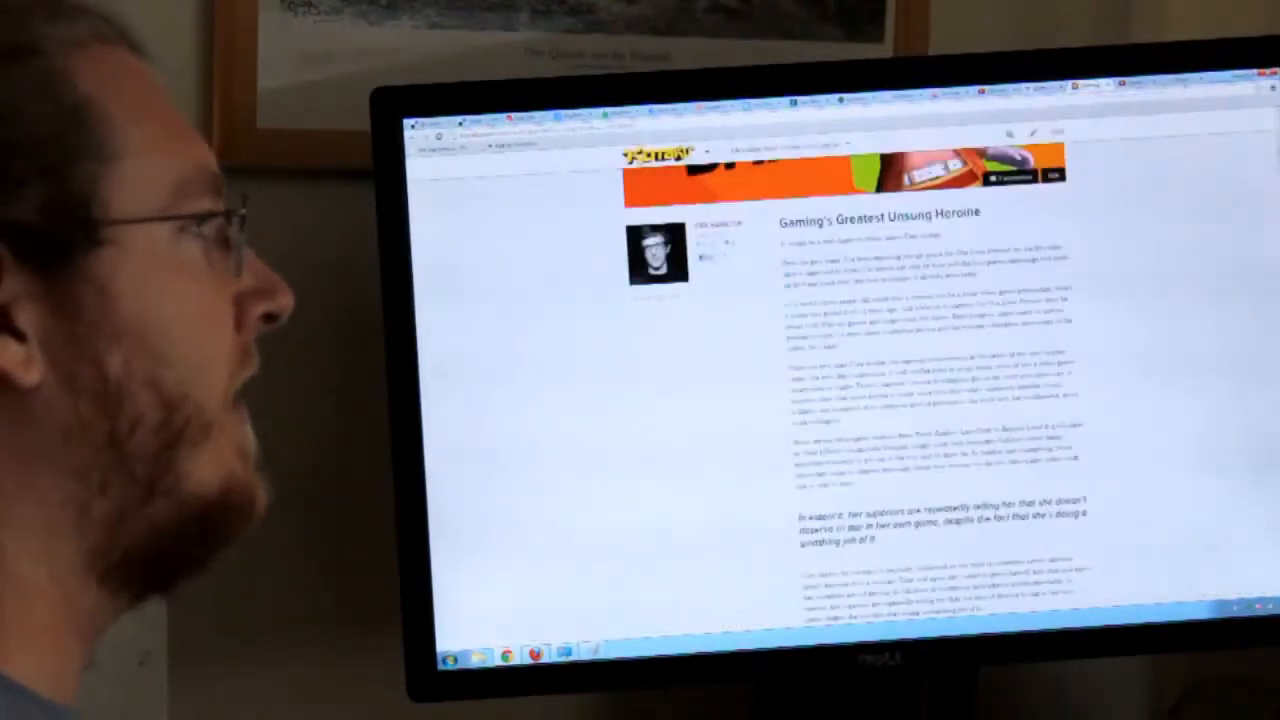
# Step: Scroll up to the Kiss Kiss, Bang Bang banner, then down into the article text
pyautogui.scroll(3)
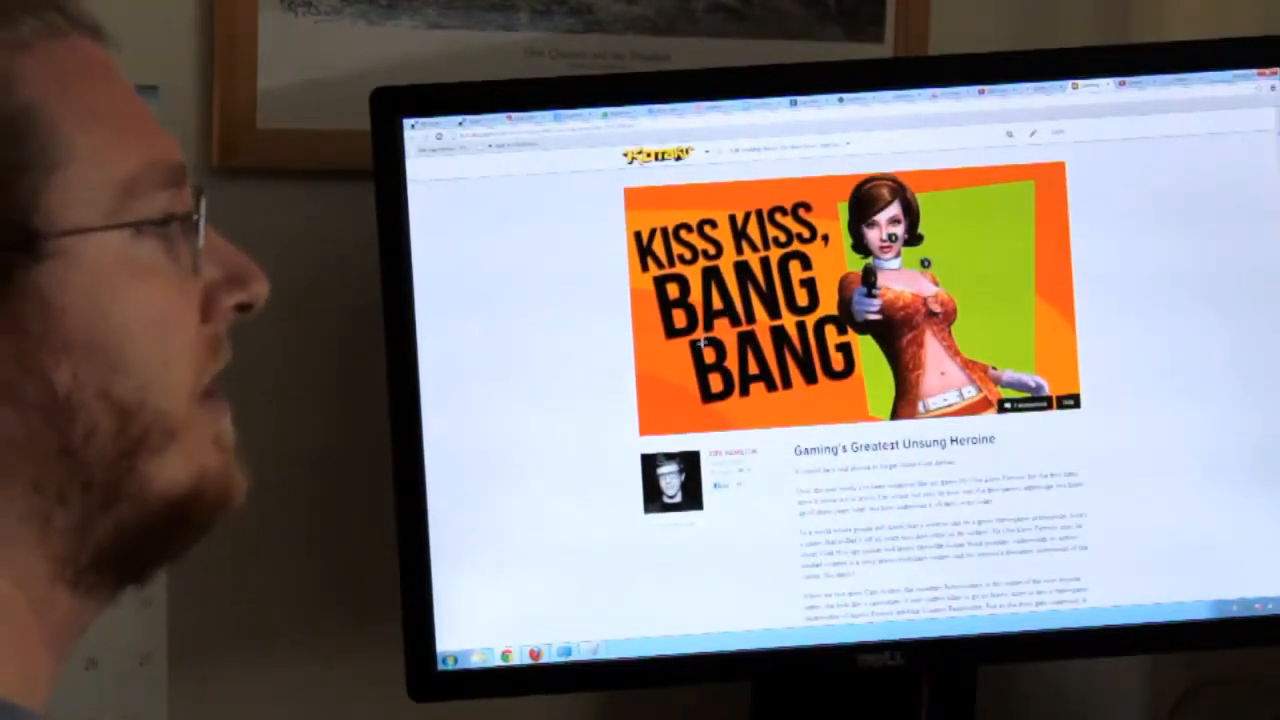
pyautogui.scroll(-3)
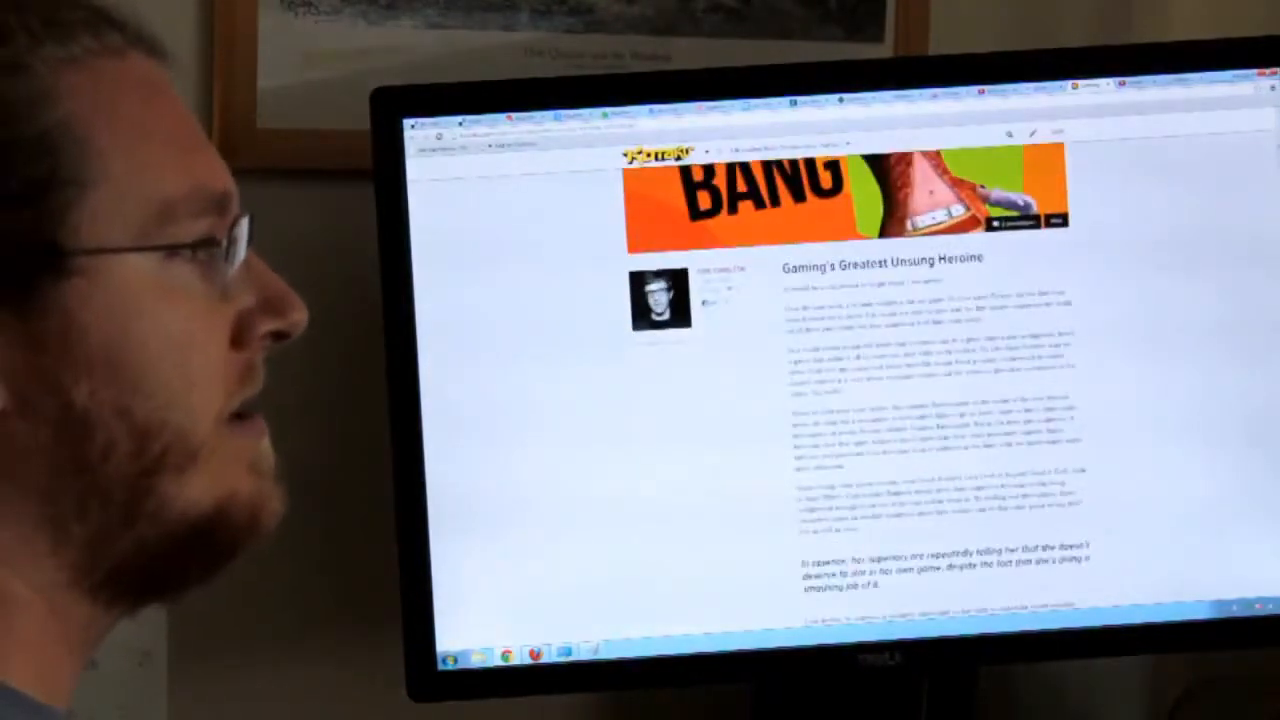